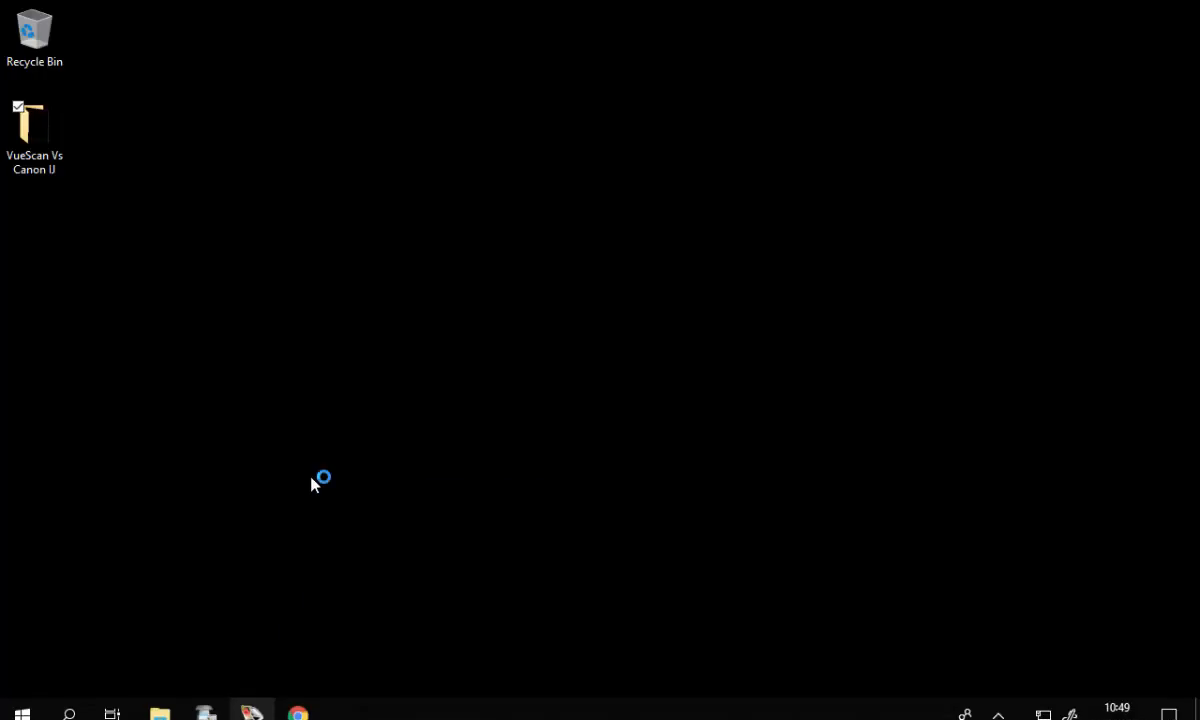
Launch VueScan from the desktop shortcut with the Canon 9000F Mark II flatbed as source.
left_click(252, 712)
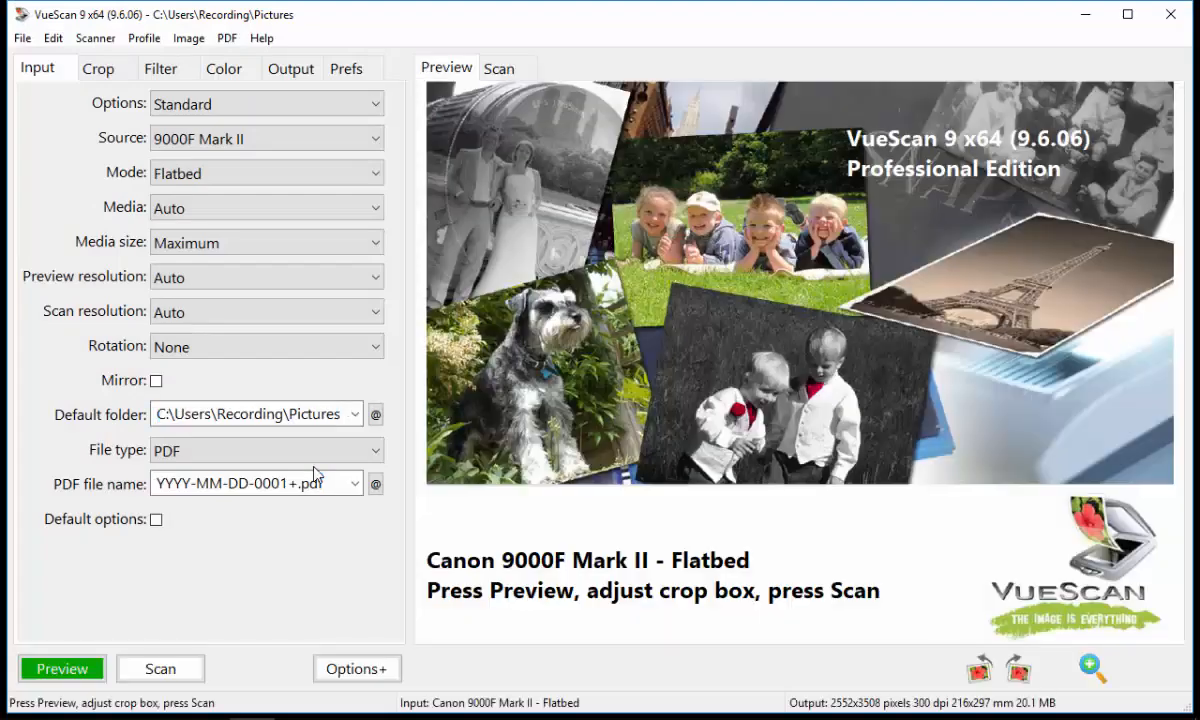
mouse_move(68, 62)
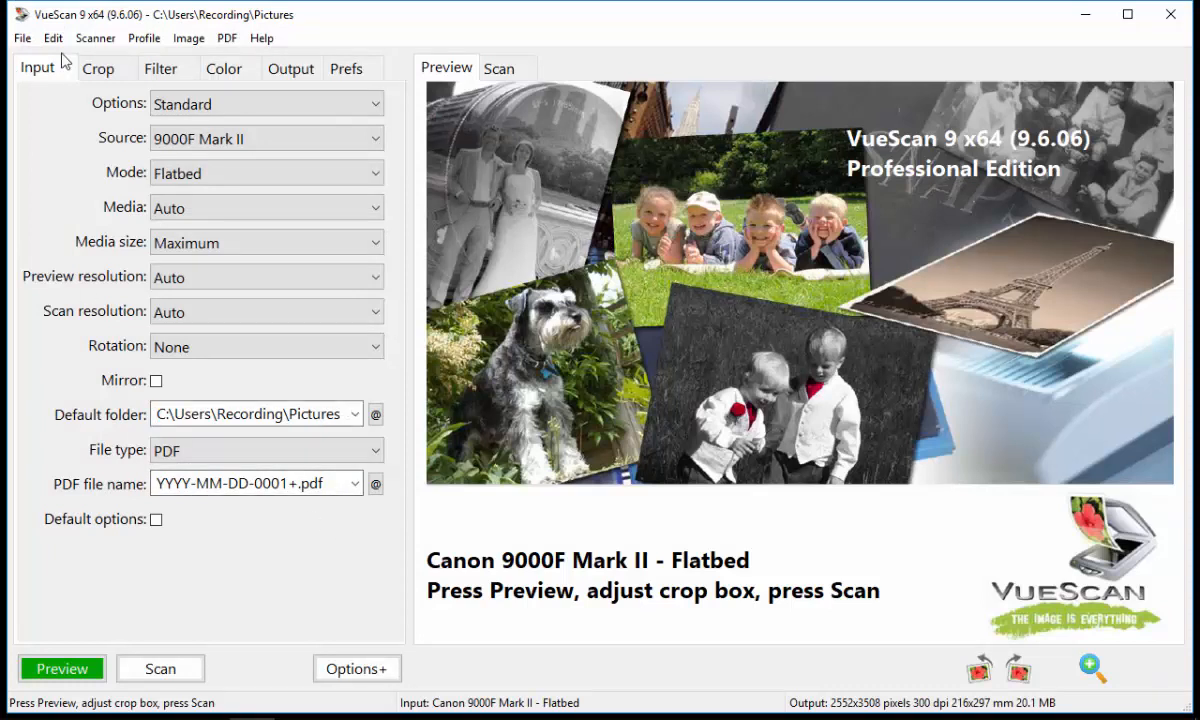
mouse_move(58, 82)
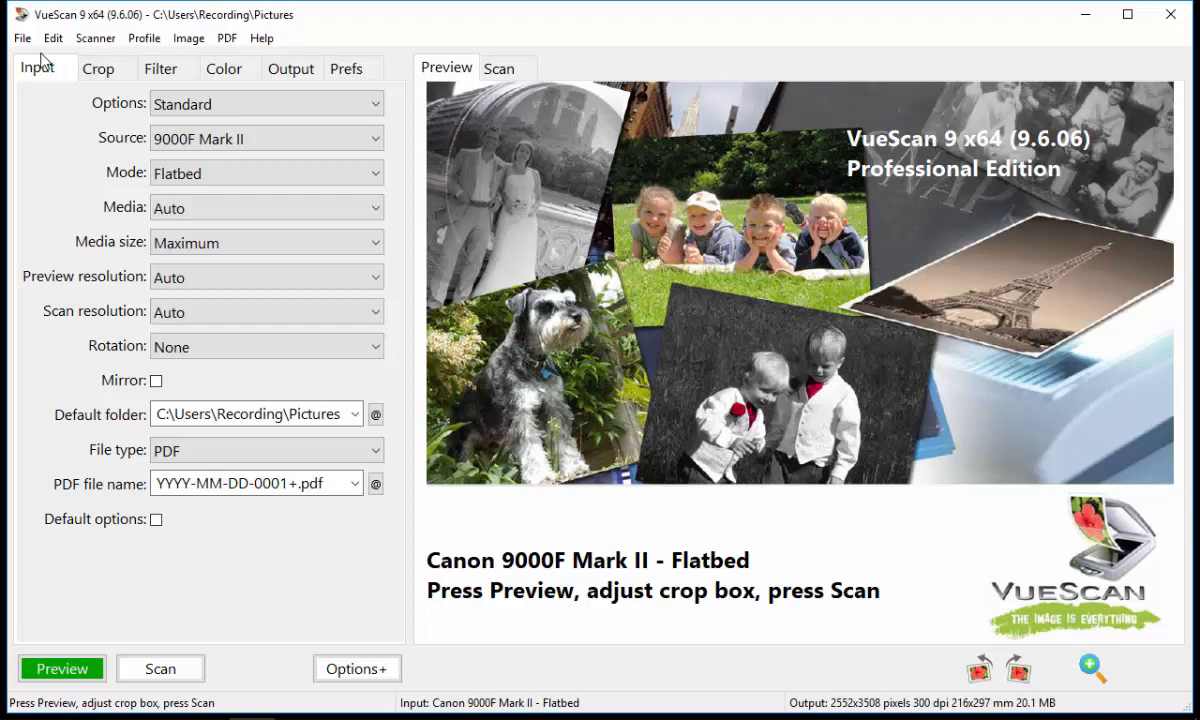
Reset all options to defaults via File > Default options, giving the Professional set with Scan to file.
left_click(22, 38)
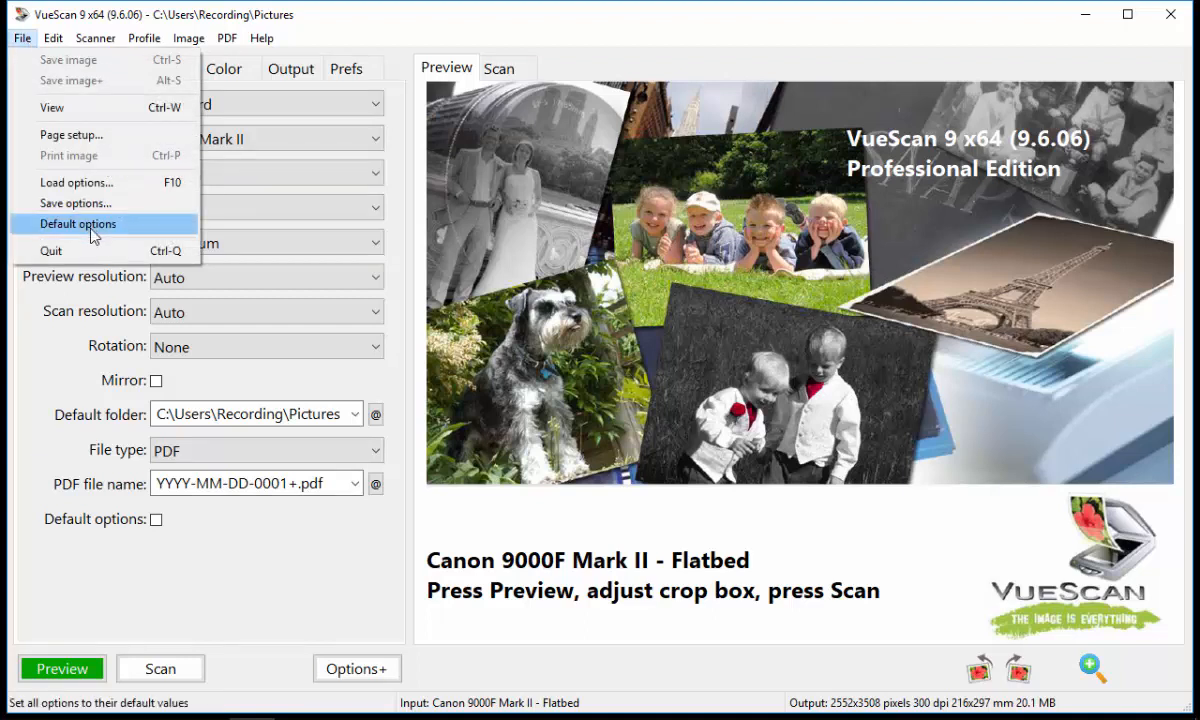
left_click(78, 224)
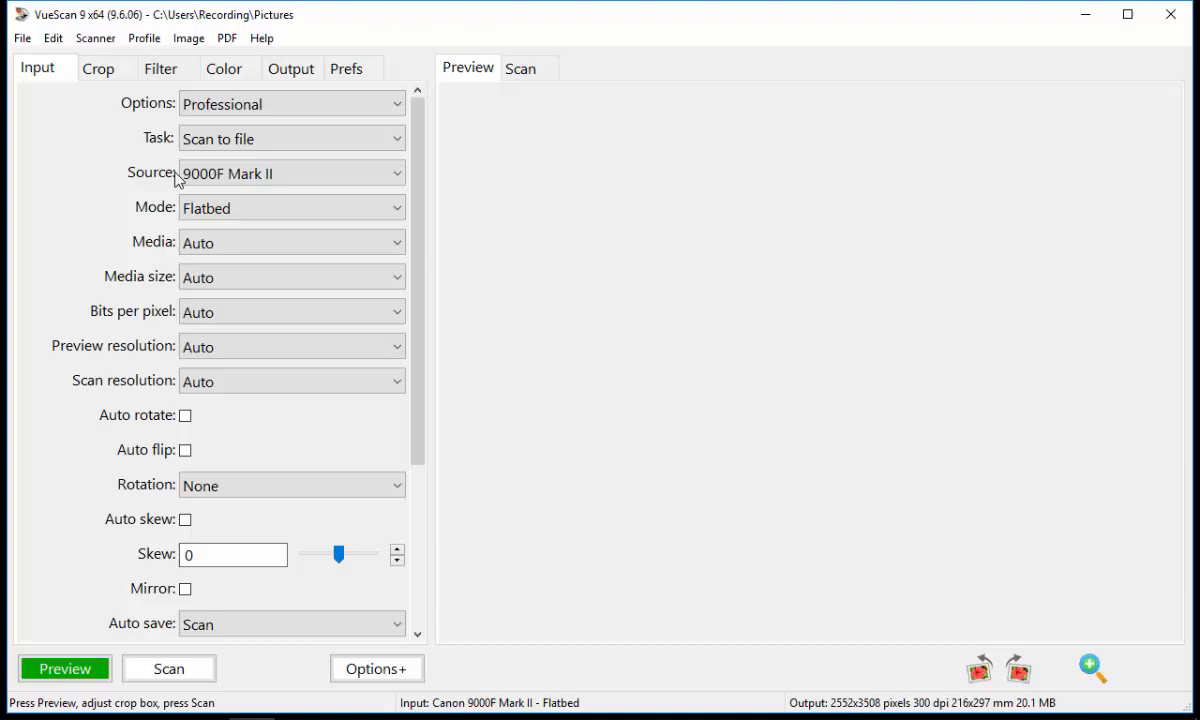
mouse_move(64, 110)
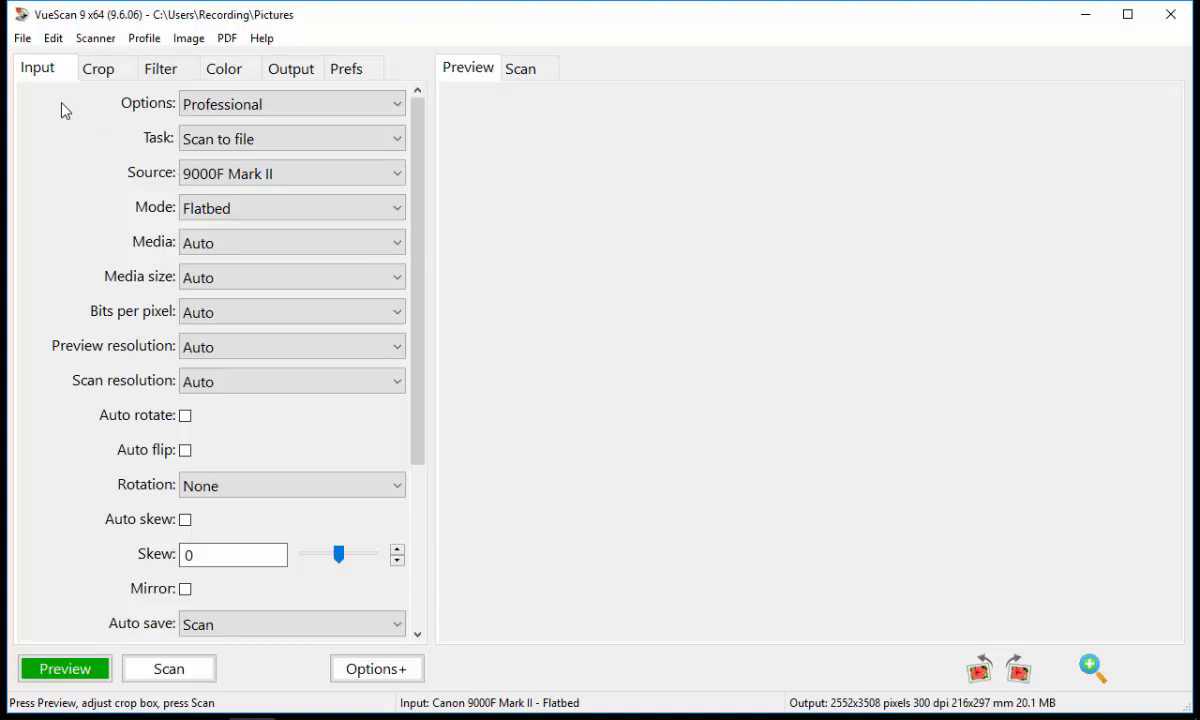
mouse_move(48, 68)
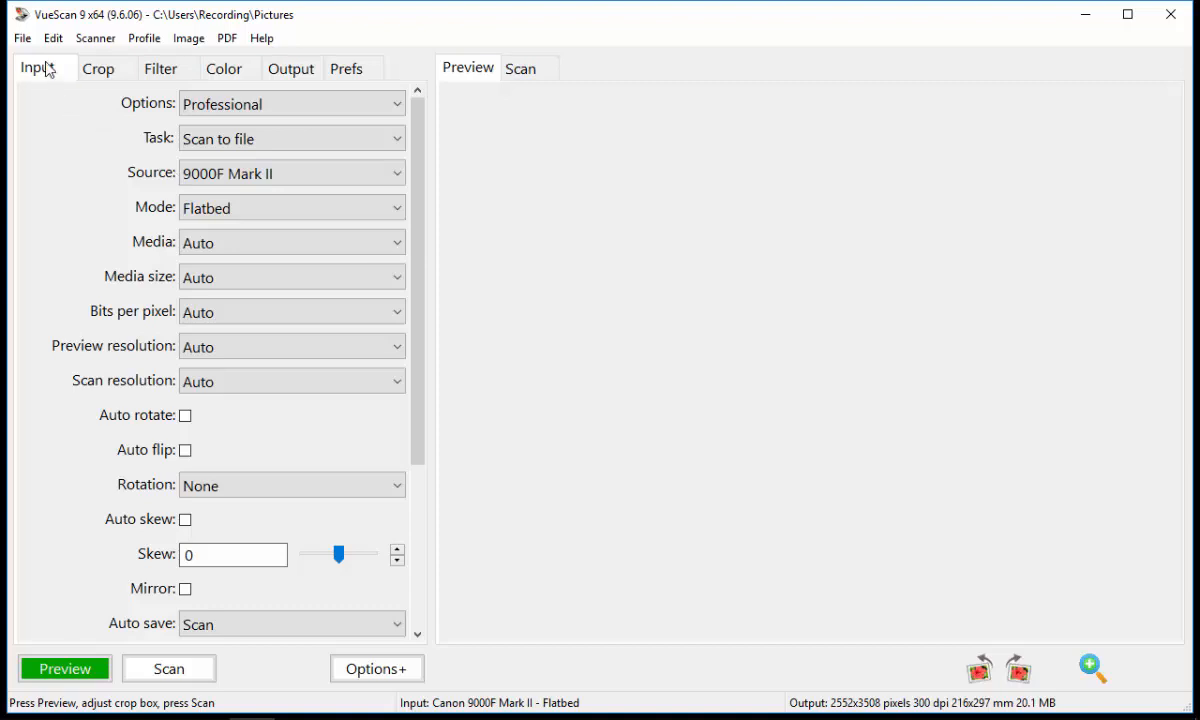
Set Input to Standard options, Color media, Maximum media size and JPEG file type.
left_click(292, 104)
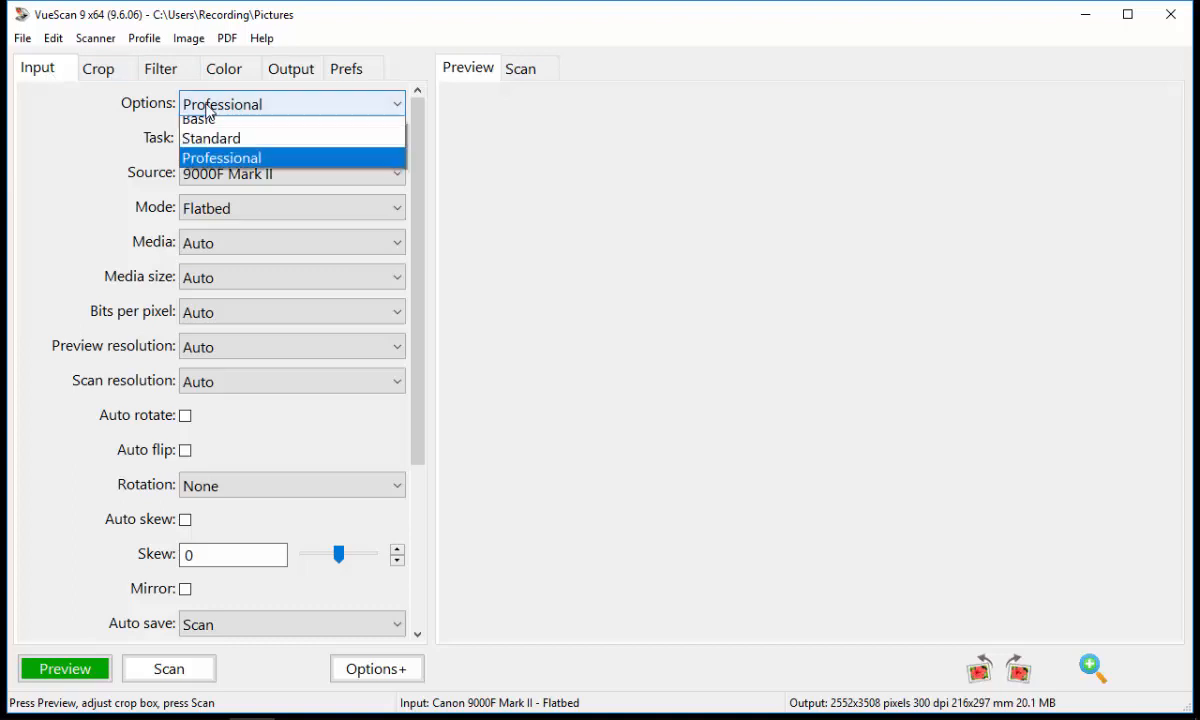
left_click(212, 138)
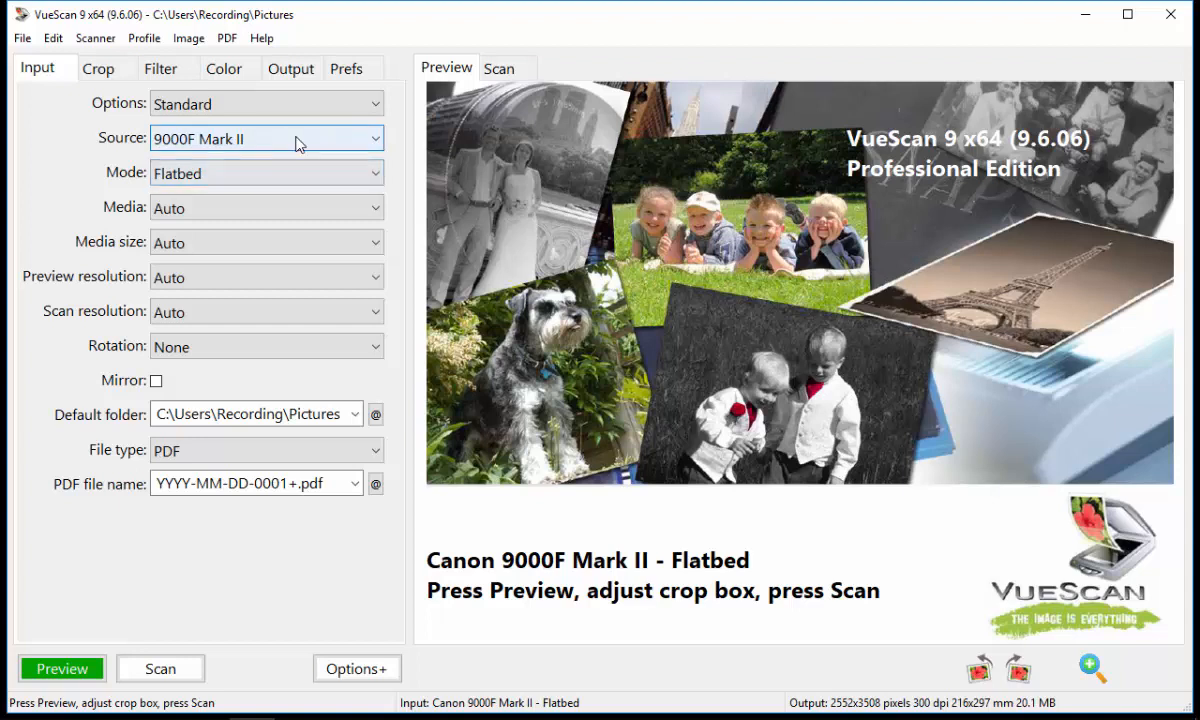
mouse_move(116, 184)
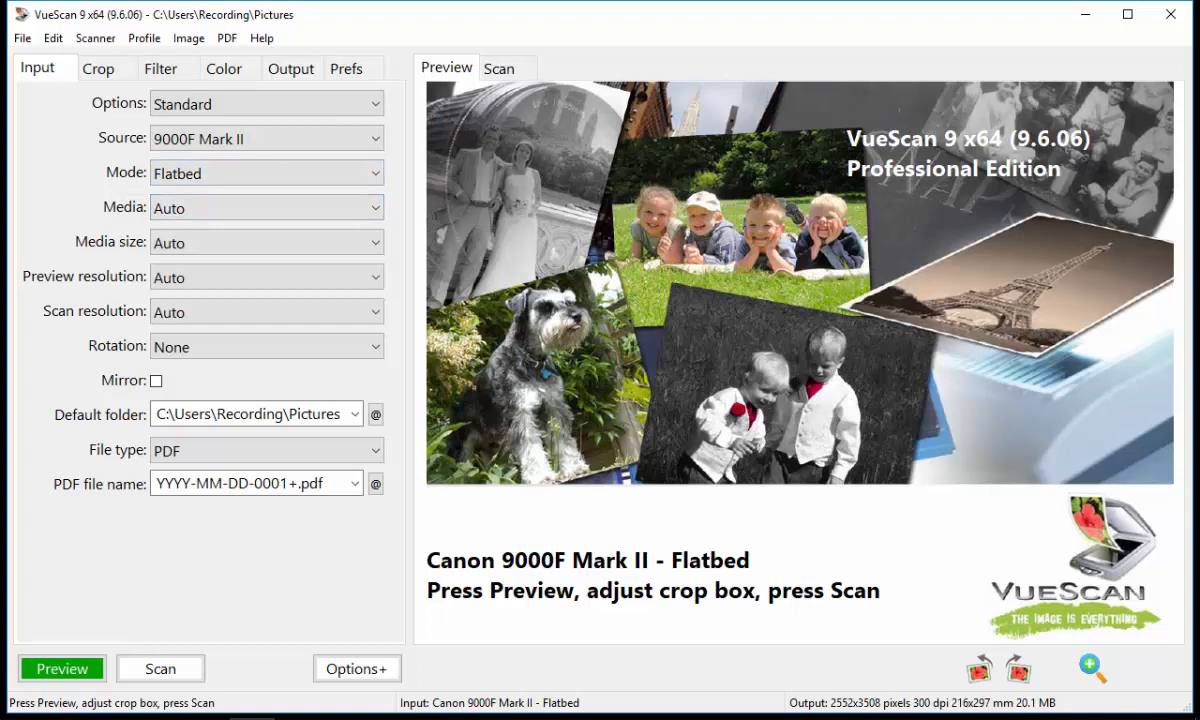
left_click(266, 172)
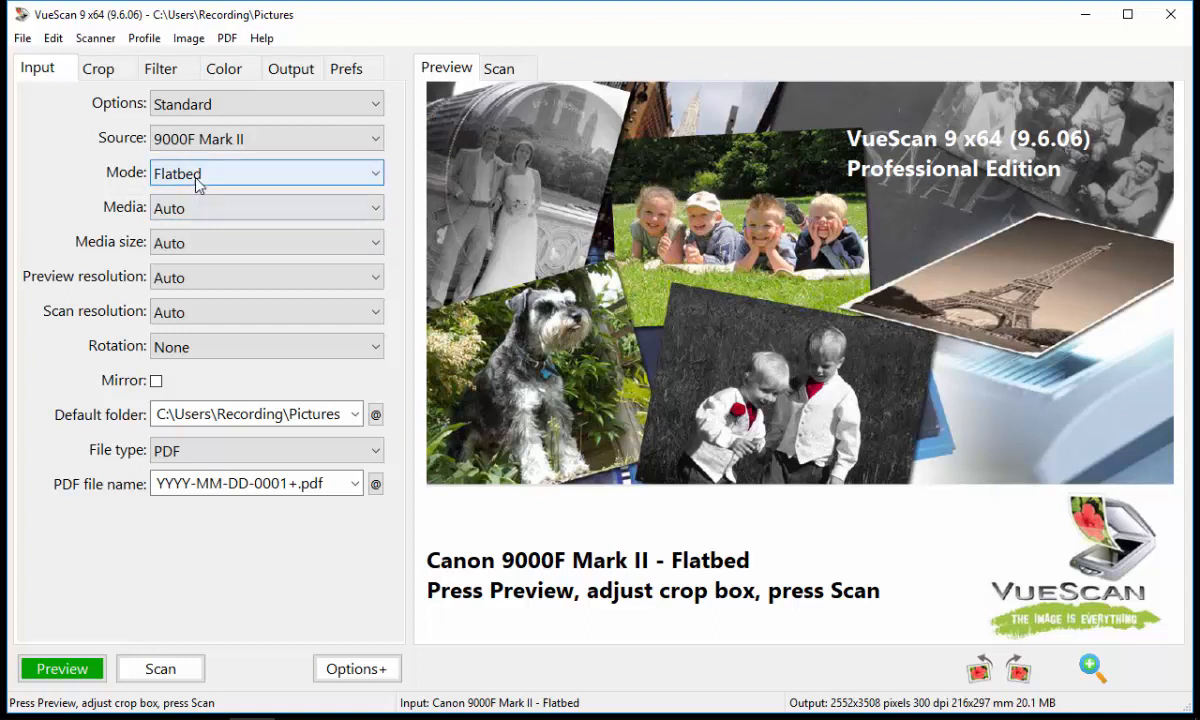
left_click(266, 206)
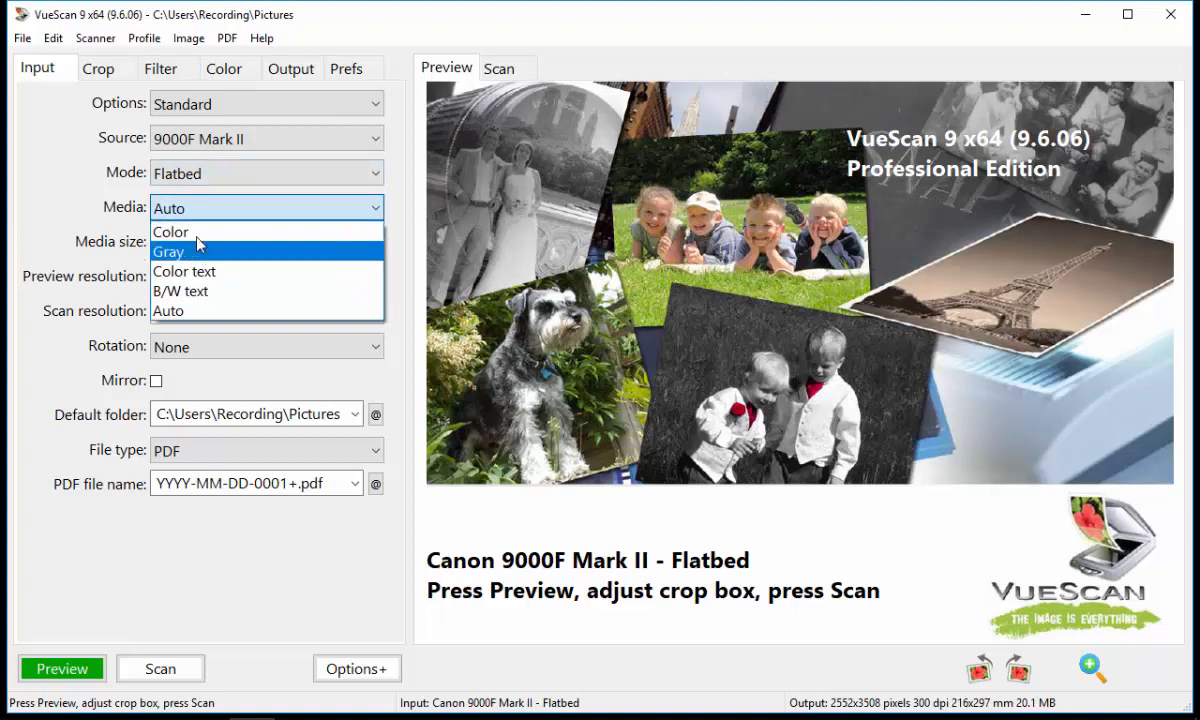
left_click(170, 232)
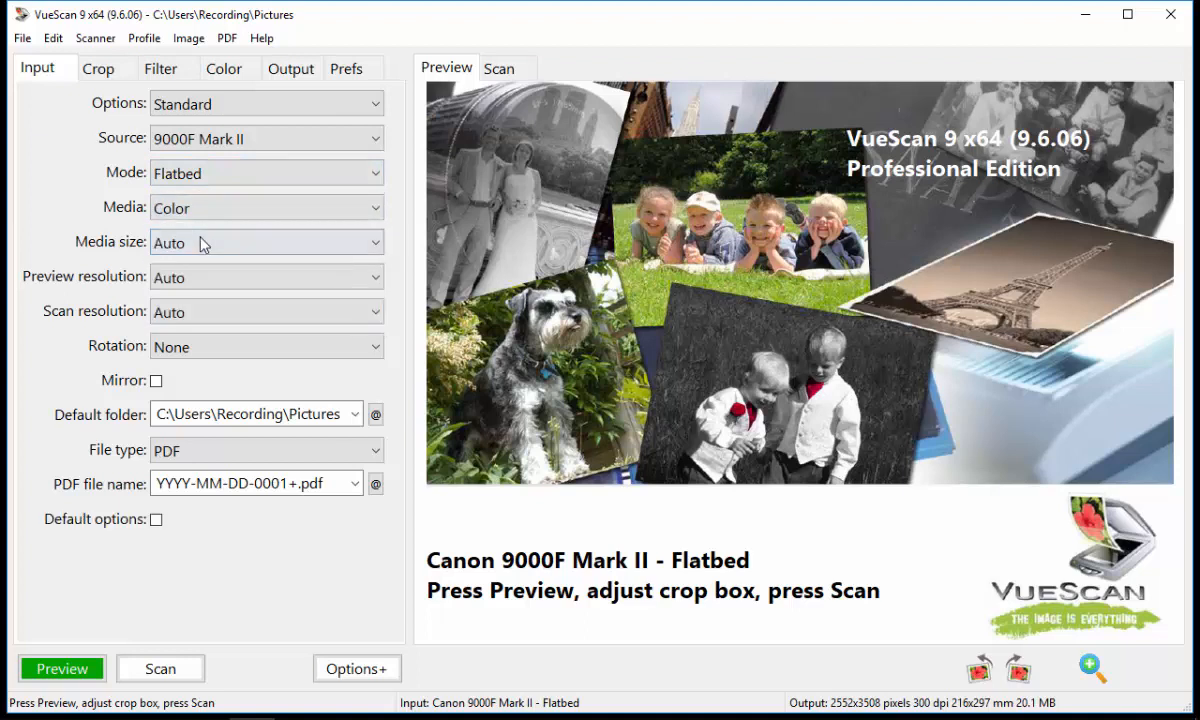
left_click(266, 242)
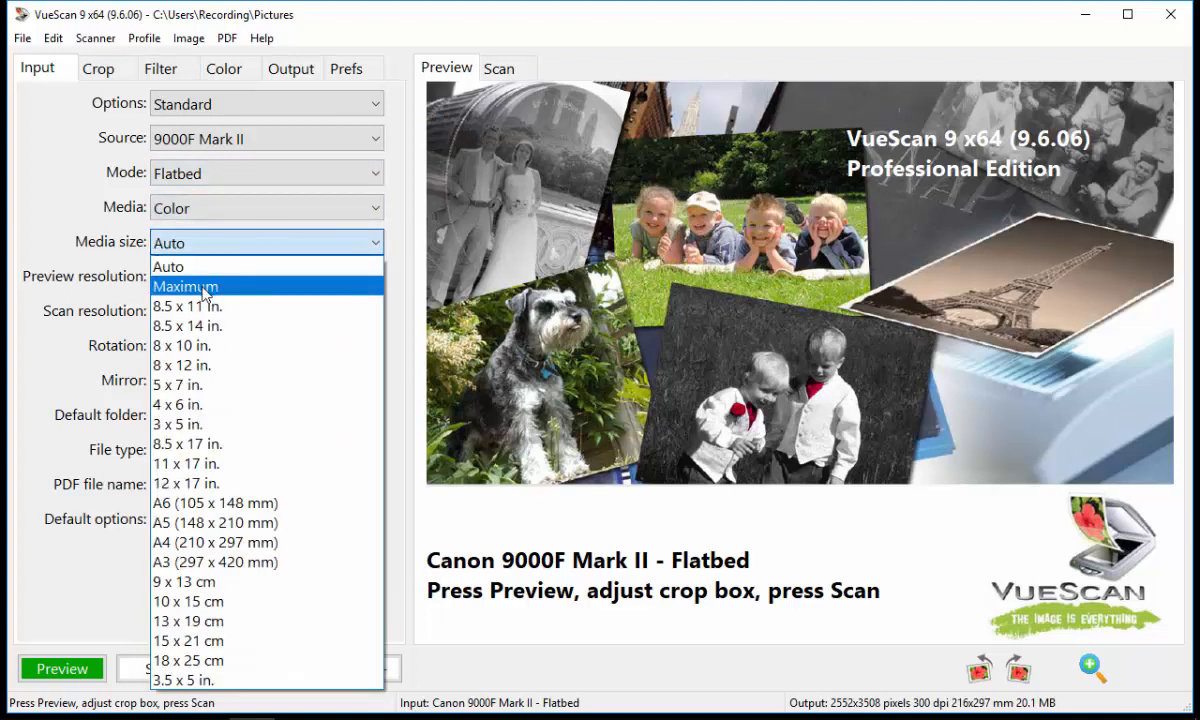
left_click(184, 286)
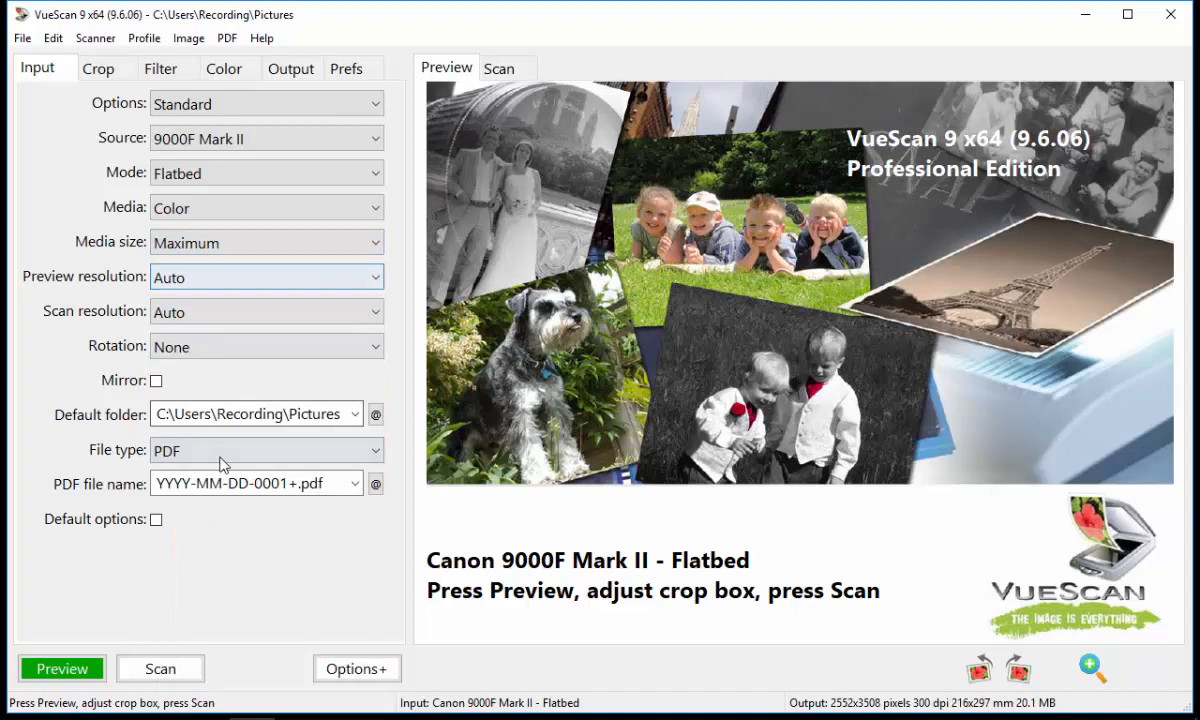
left_click(266, 450)
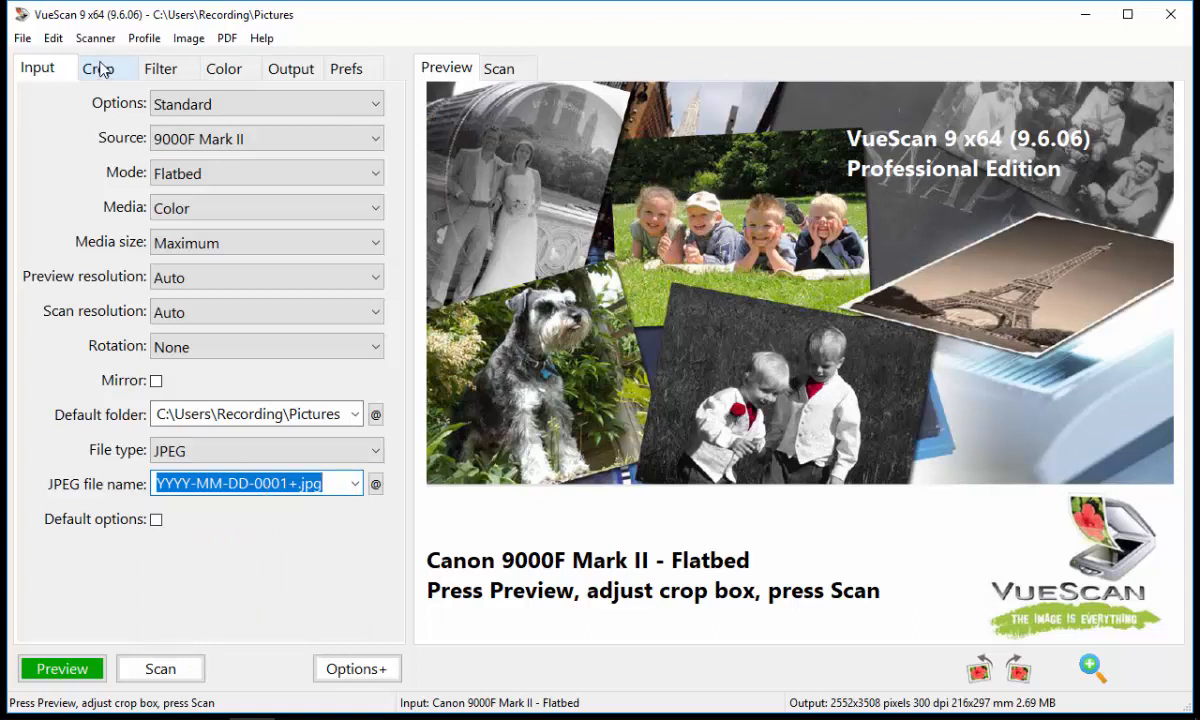
Set Crop size to Auto with Auto offset, Multi crop Auto and Preview area Maximum.
left_click(96, 68)
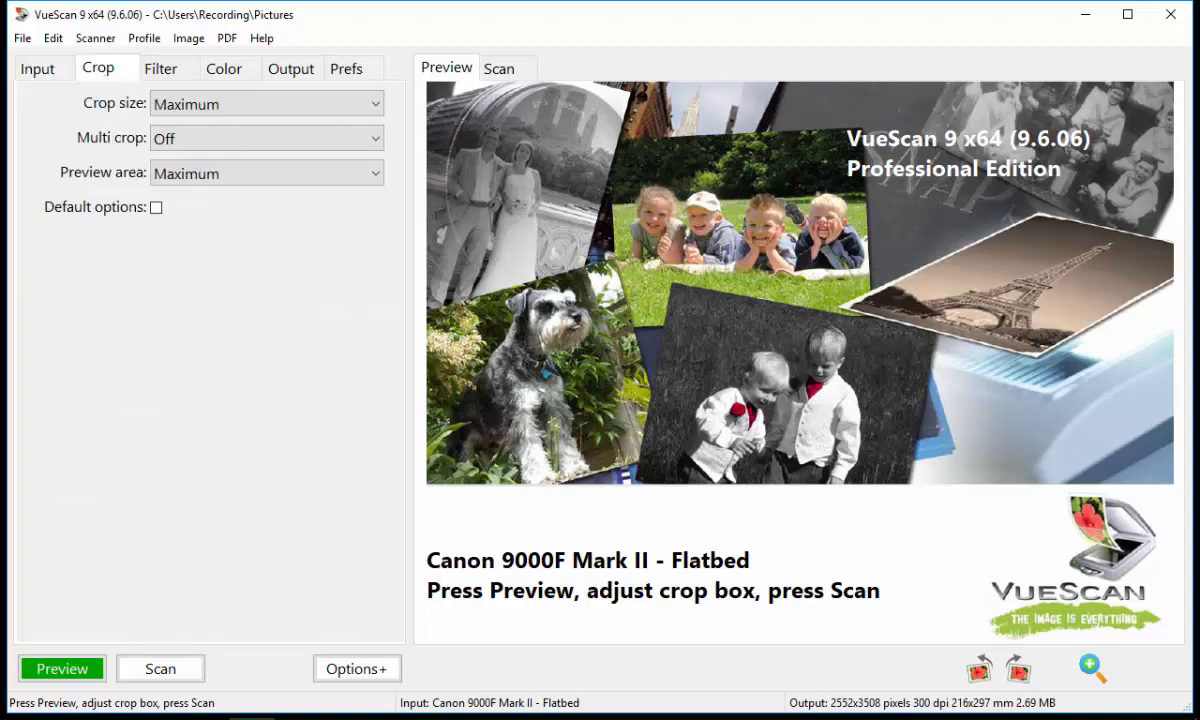
left_click(264, 104)
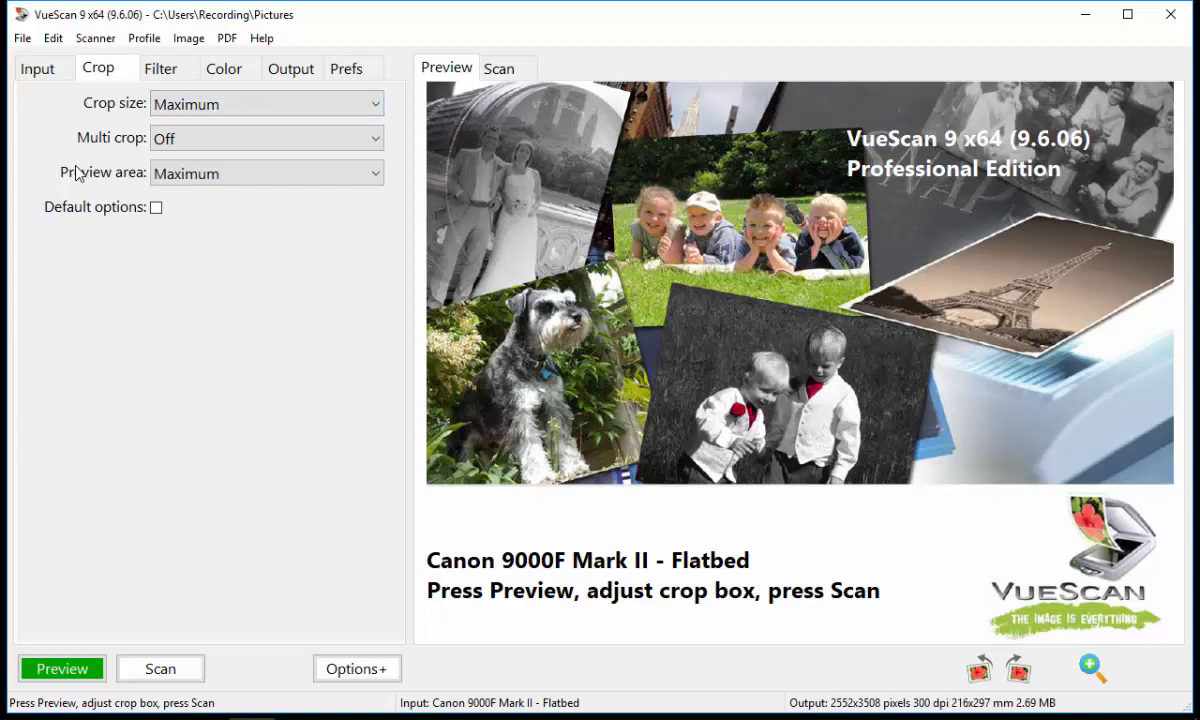
left_click(264, 104)
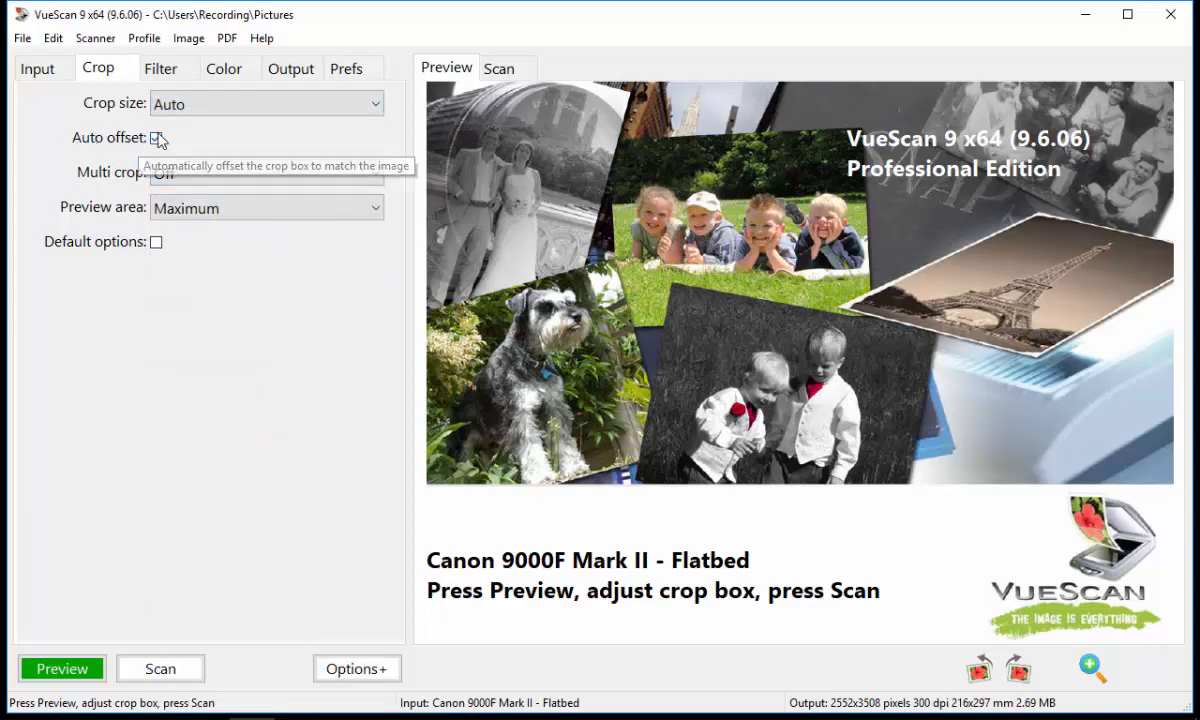
left_click(264, 172)
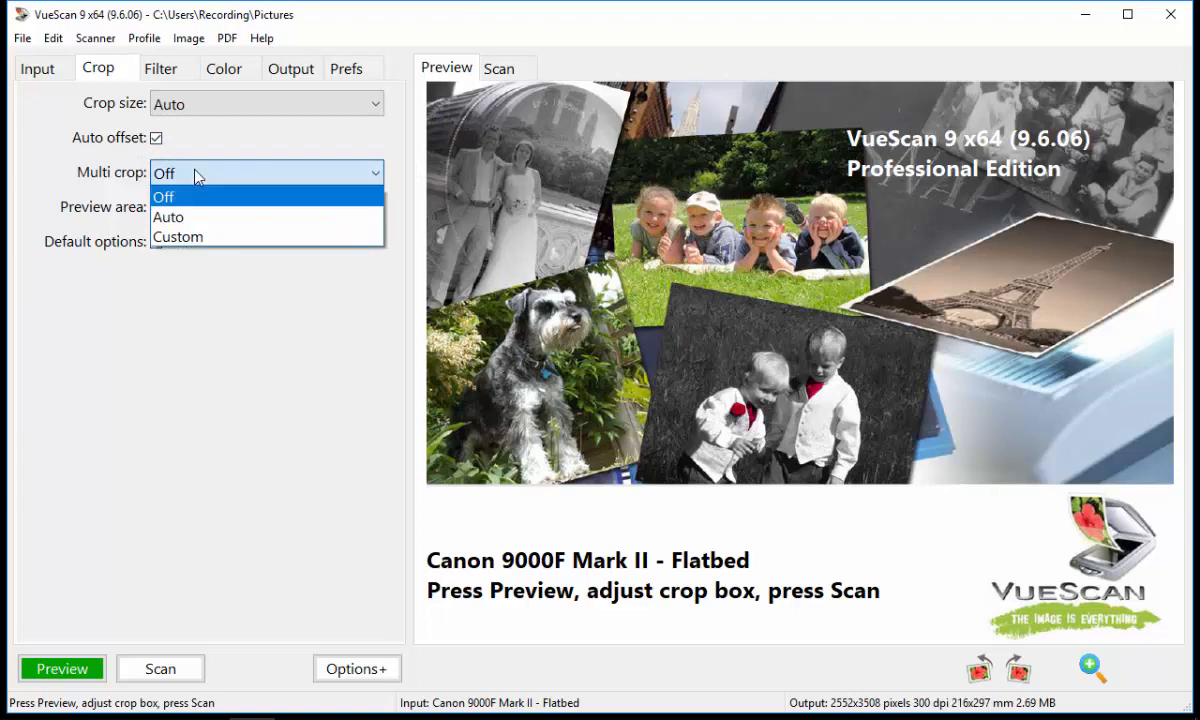
left_click(264, 206)
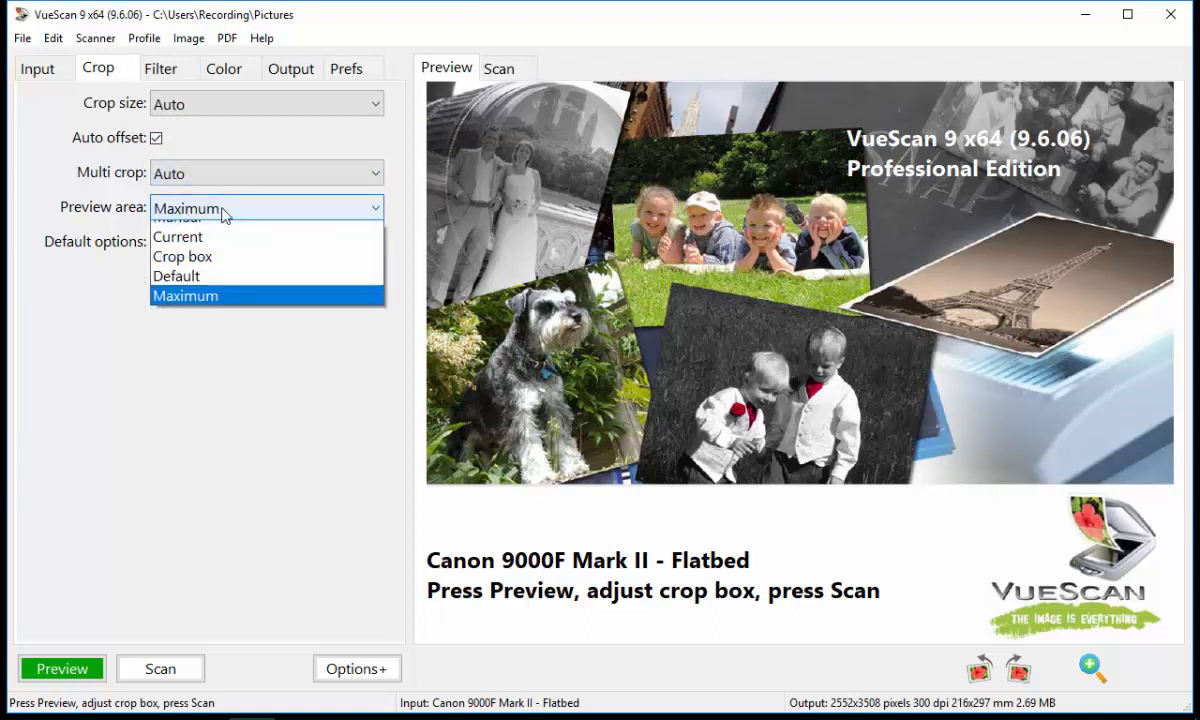
left_click(184, 296)
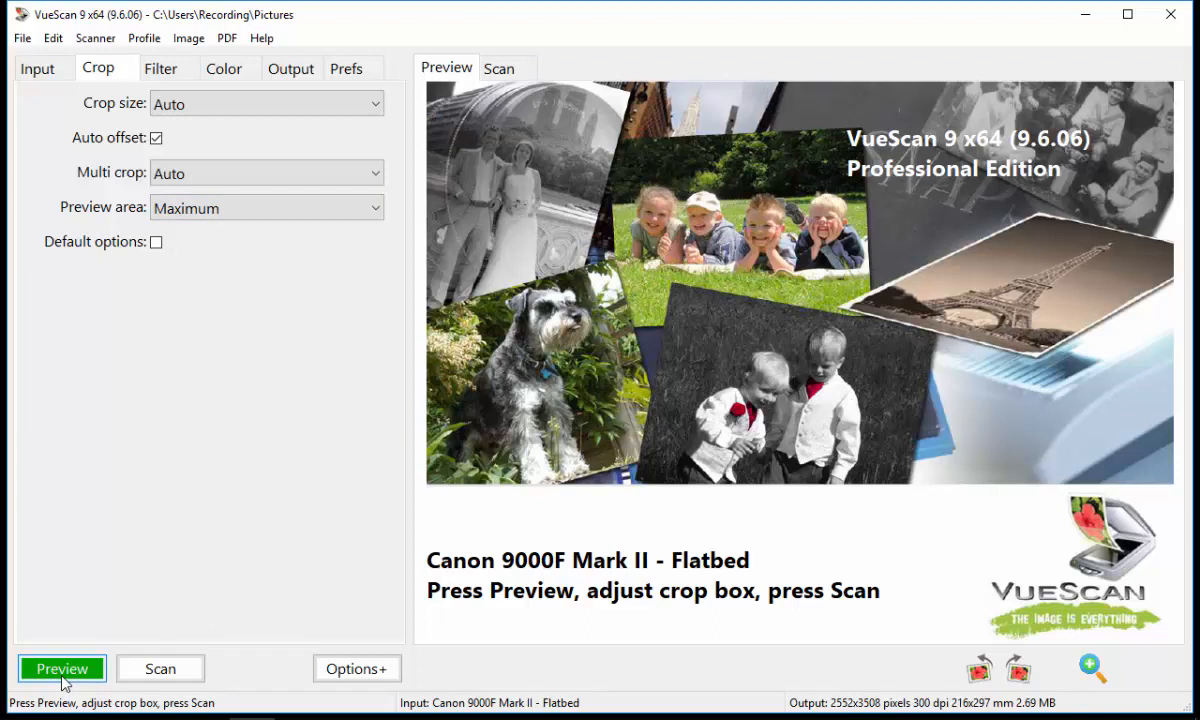
Run a preview scan so each old photo gets its own automatic crop box.
left_click(60, 668)
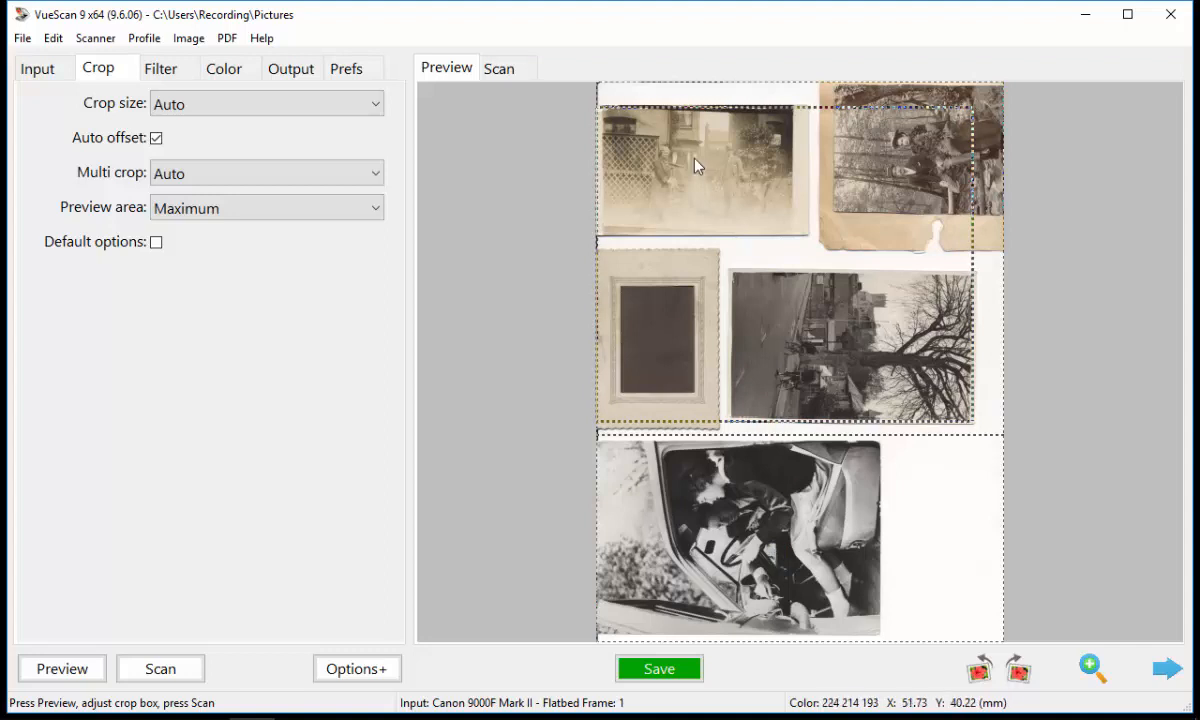
mouse_move(738, 148)
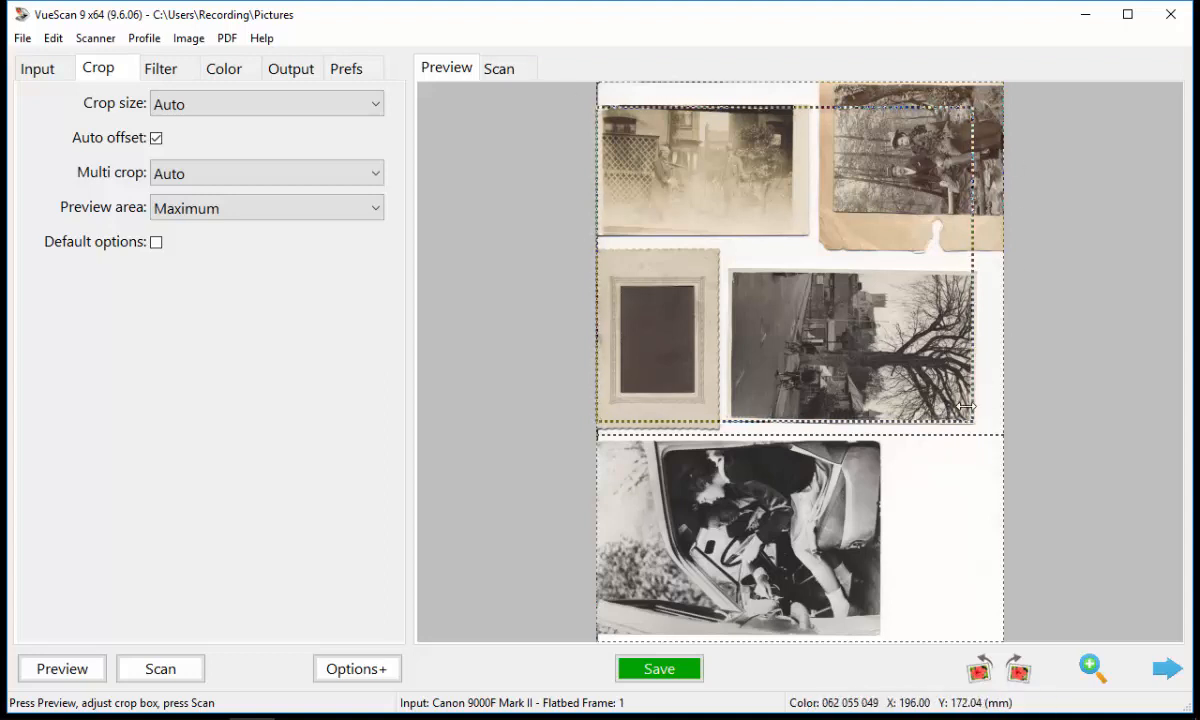
Draw a manual crop box of about 104 × 64 mm around the top-left photograph.
left_click_drag(964, 408, 964, 428)
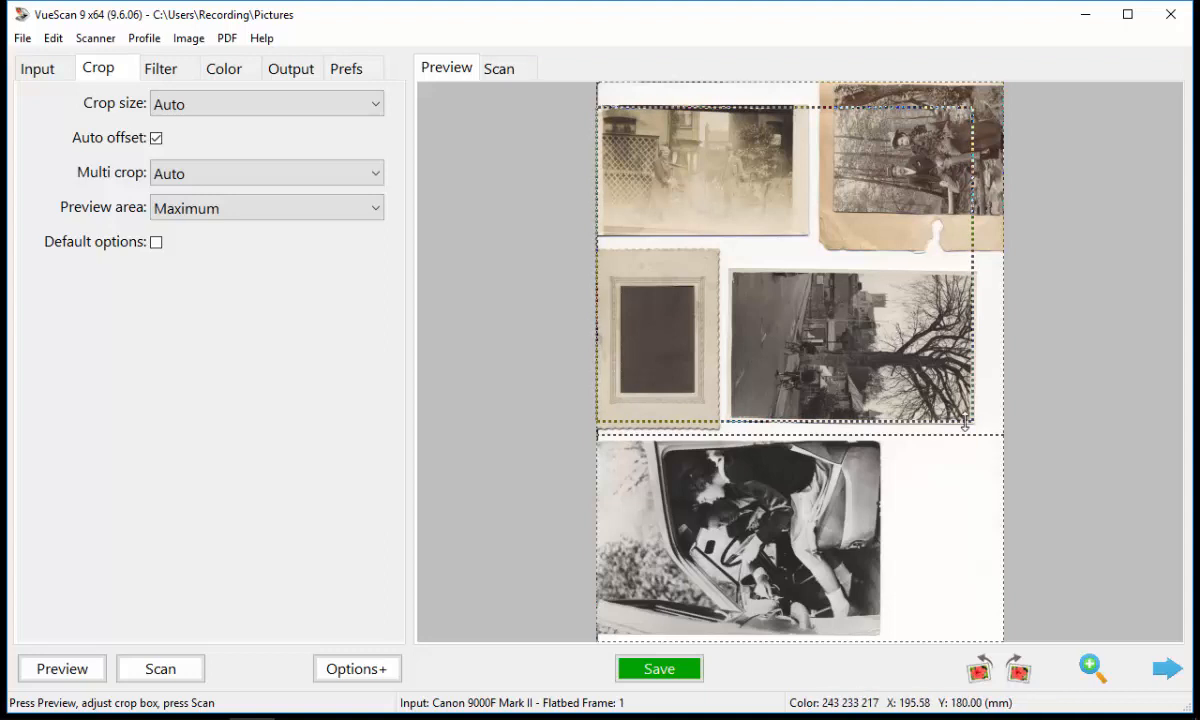
left_click_drag(964, 424, 972, 424)
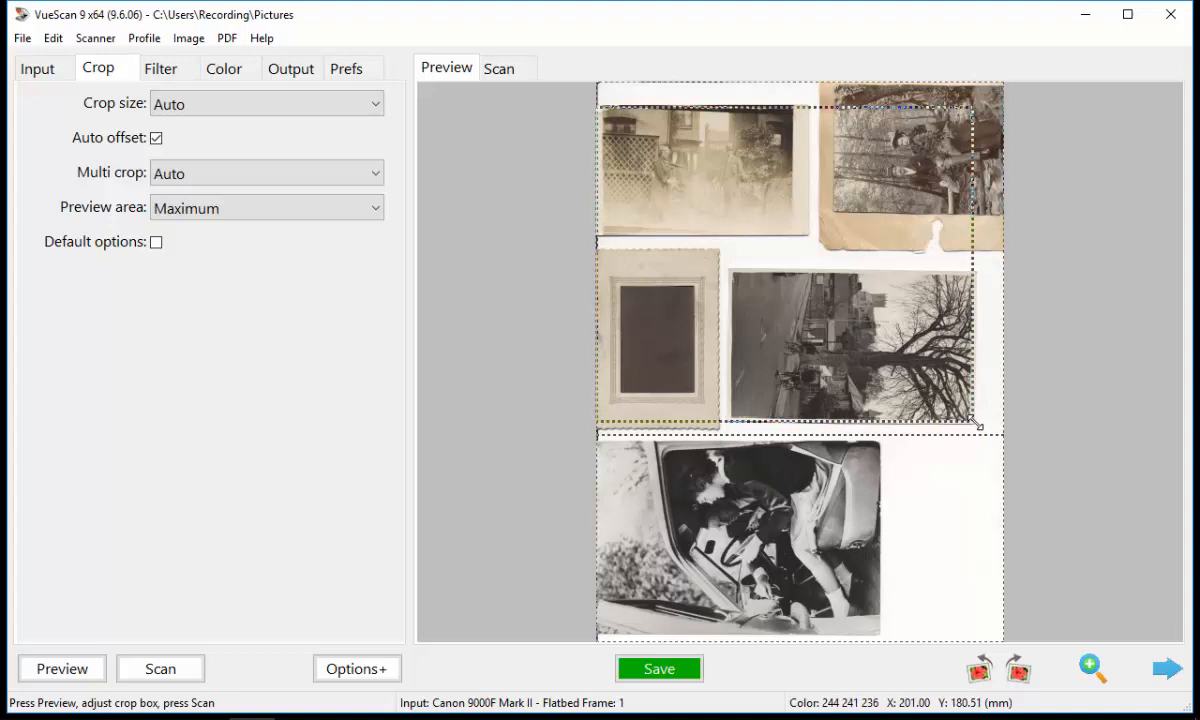
left_click_drag(976, 424, 800, 230)
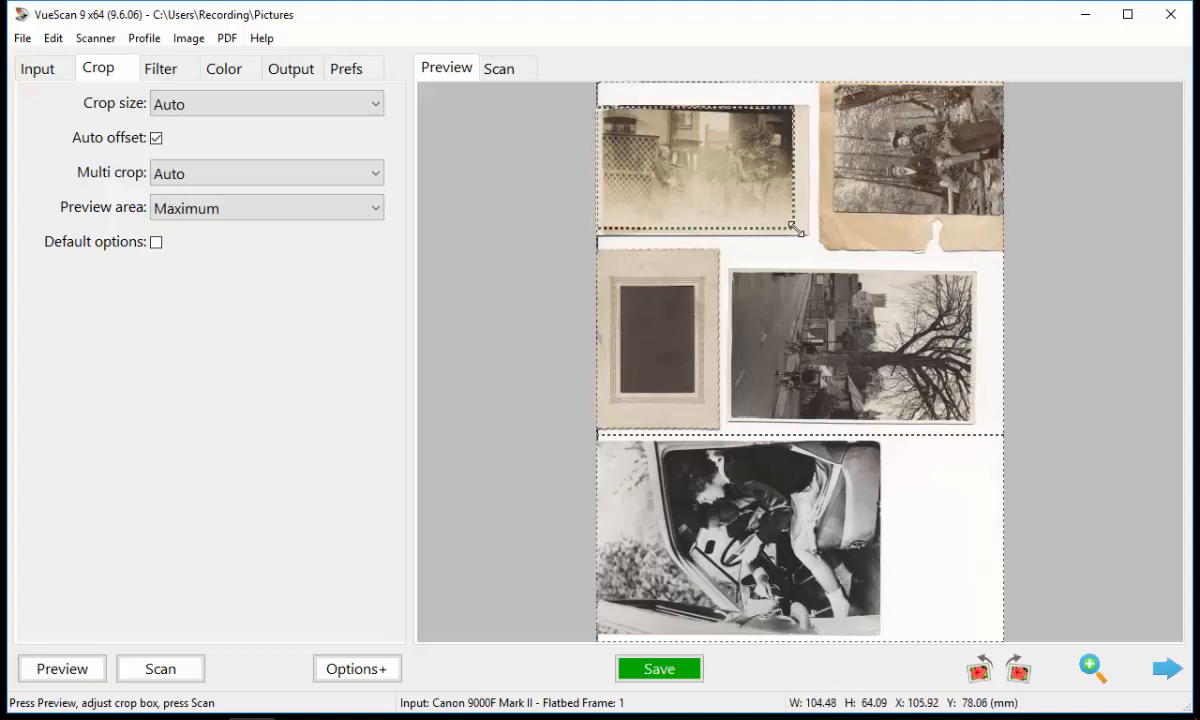
left_click(264, 104)
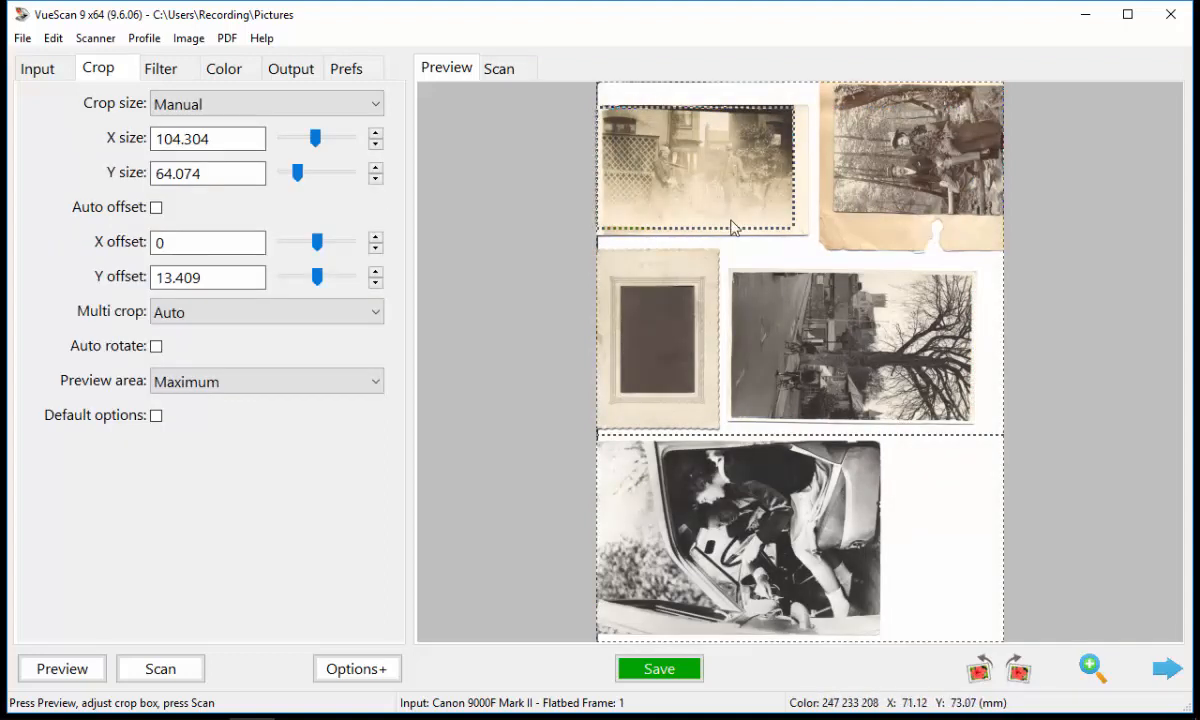
mouse_move(682, 170)
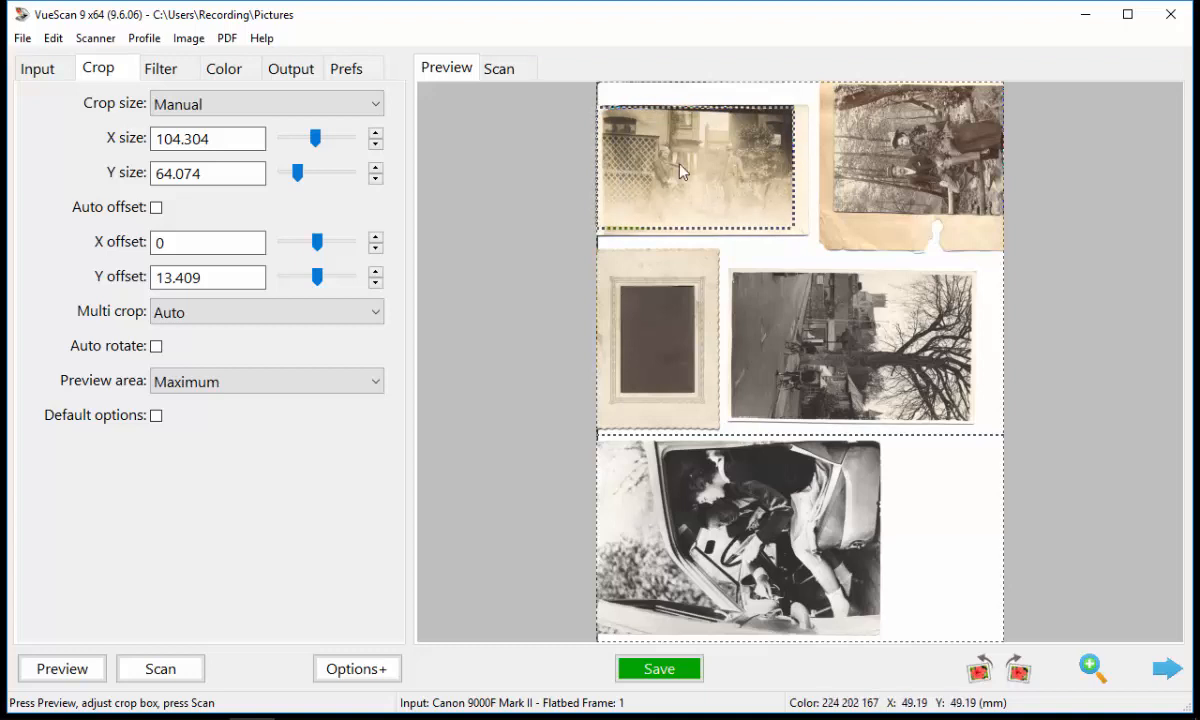
mouse_move(700, 152)
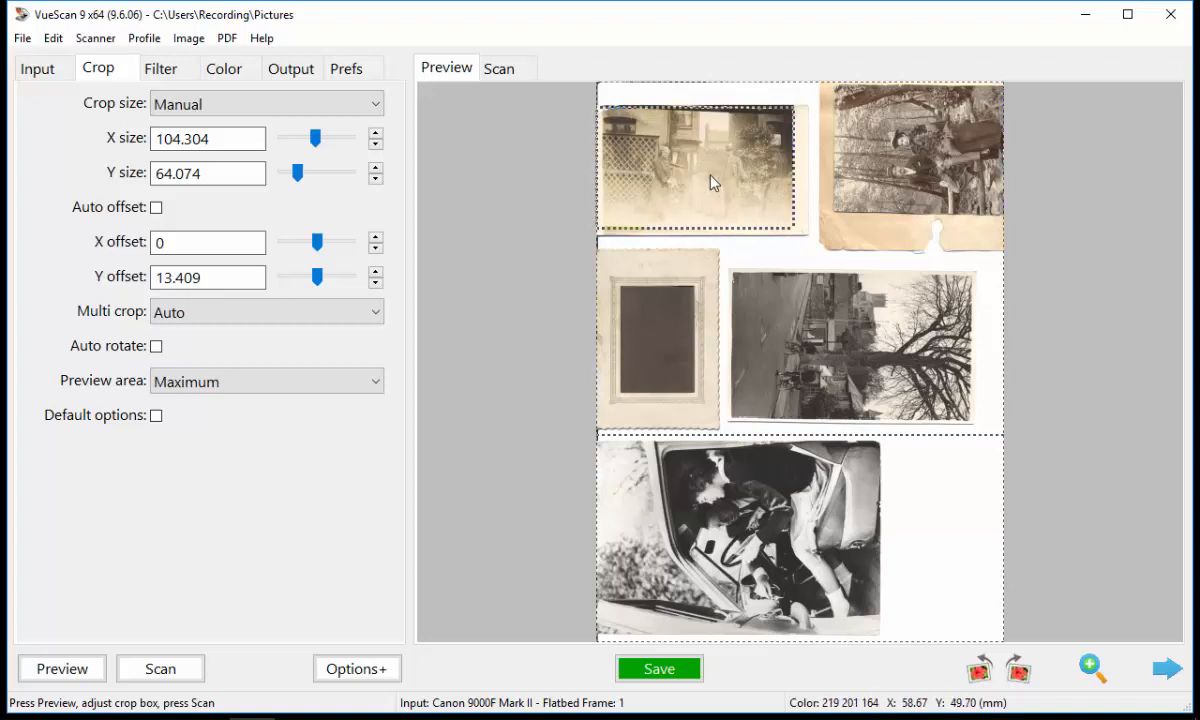
mouse_move(680, 188)
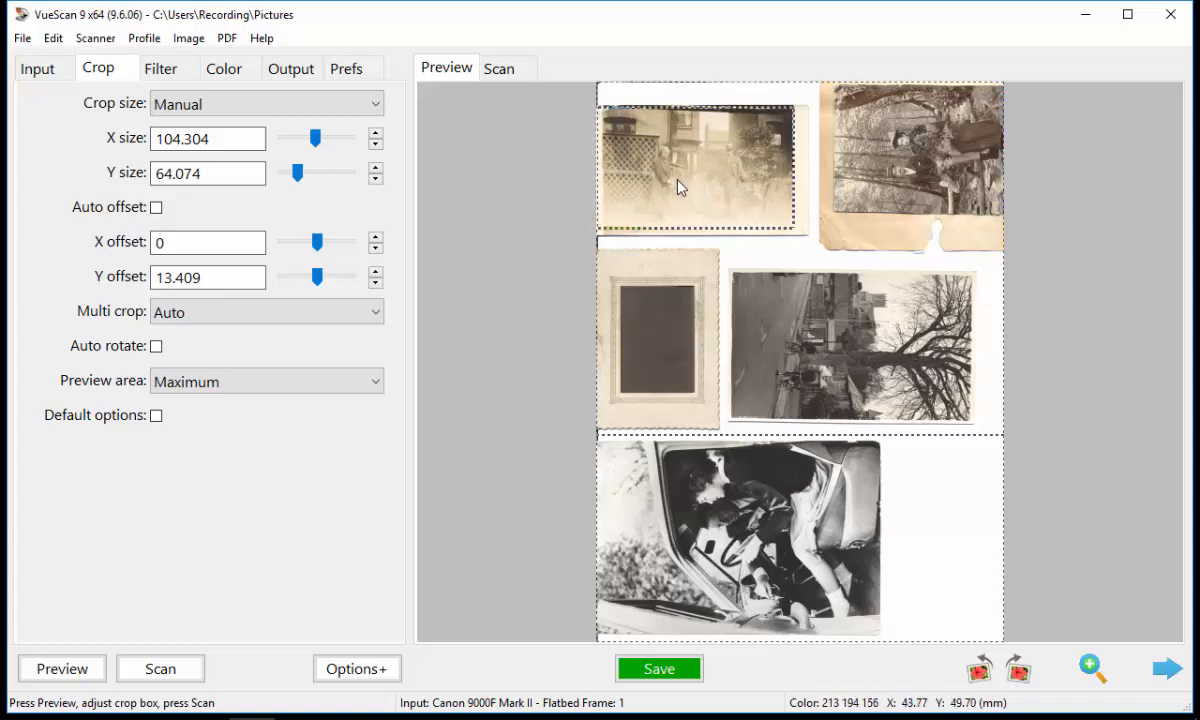
mouse_move(680, 204)
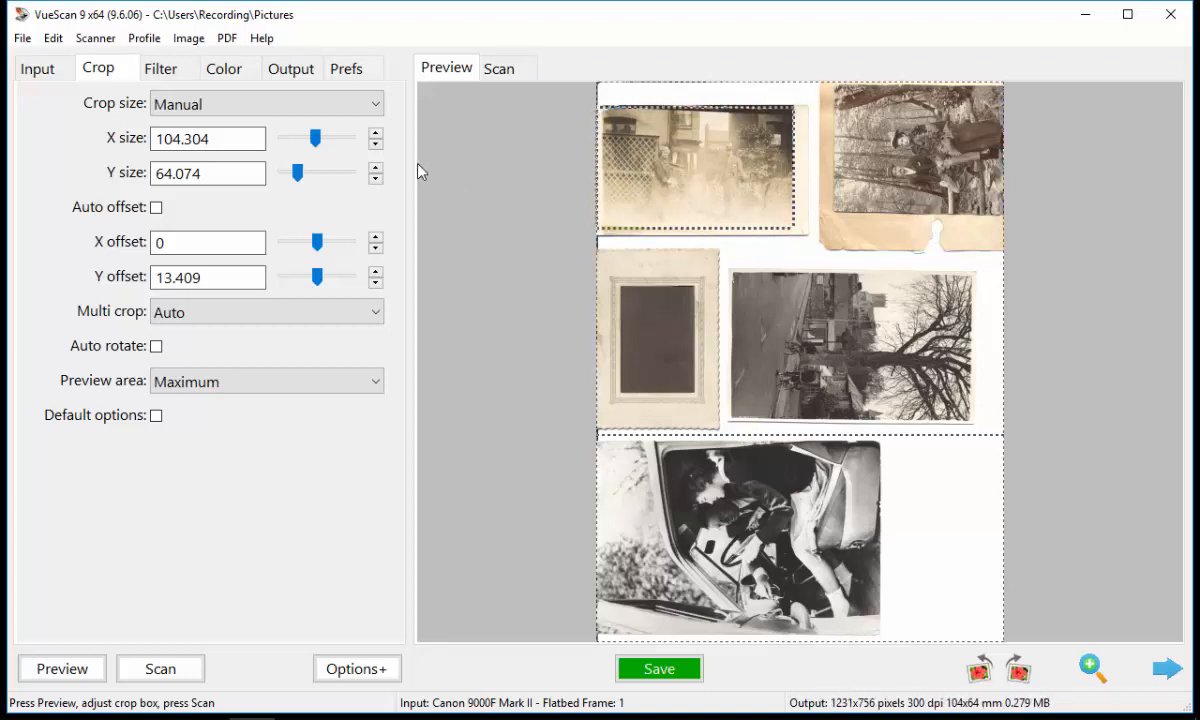
Set the scan resolution to 1200 dpi, leaving preview resolution on Auto.
left_click(36, 68)
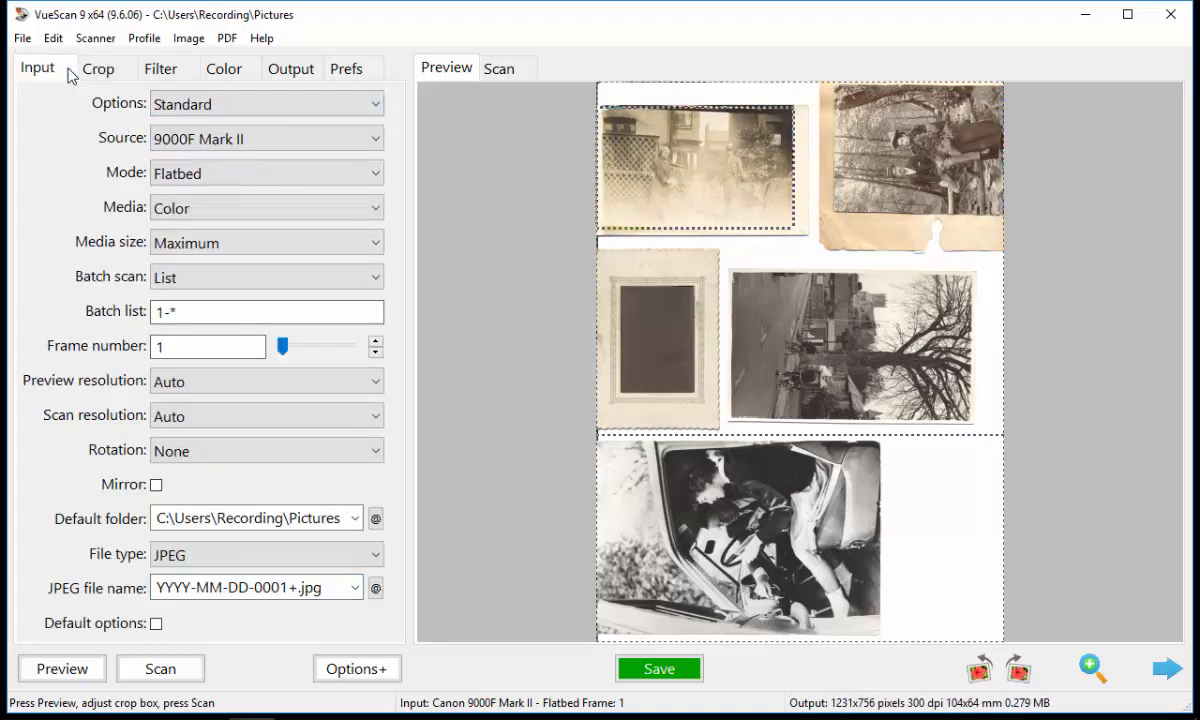
left_click(266, 206)
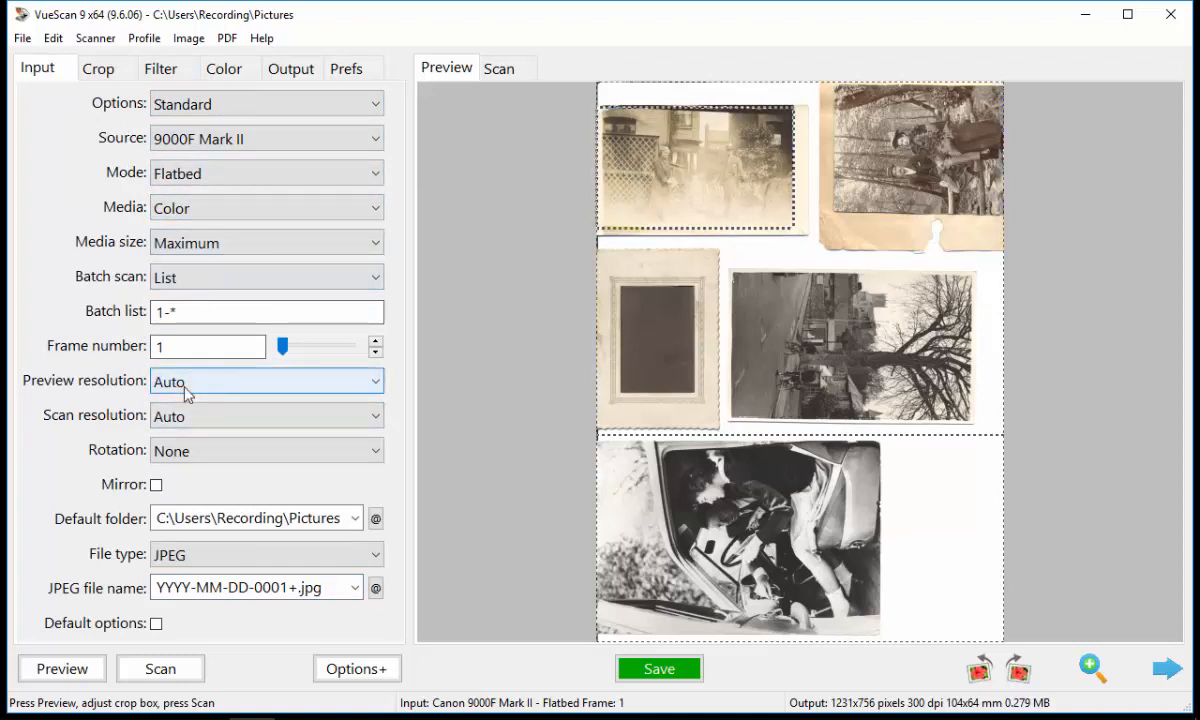
left_click(266, 414)
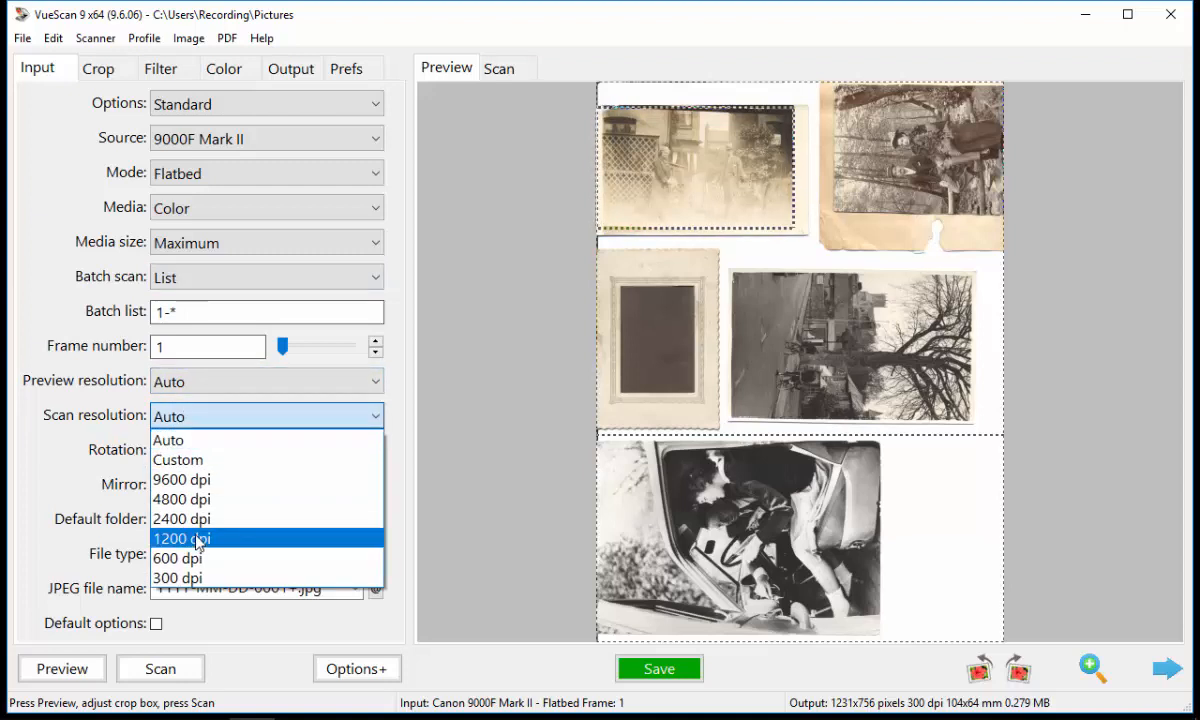
left_click(182, 538)
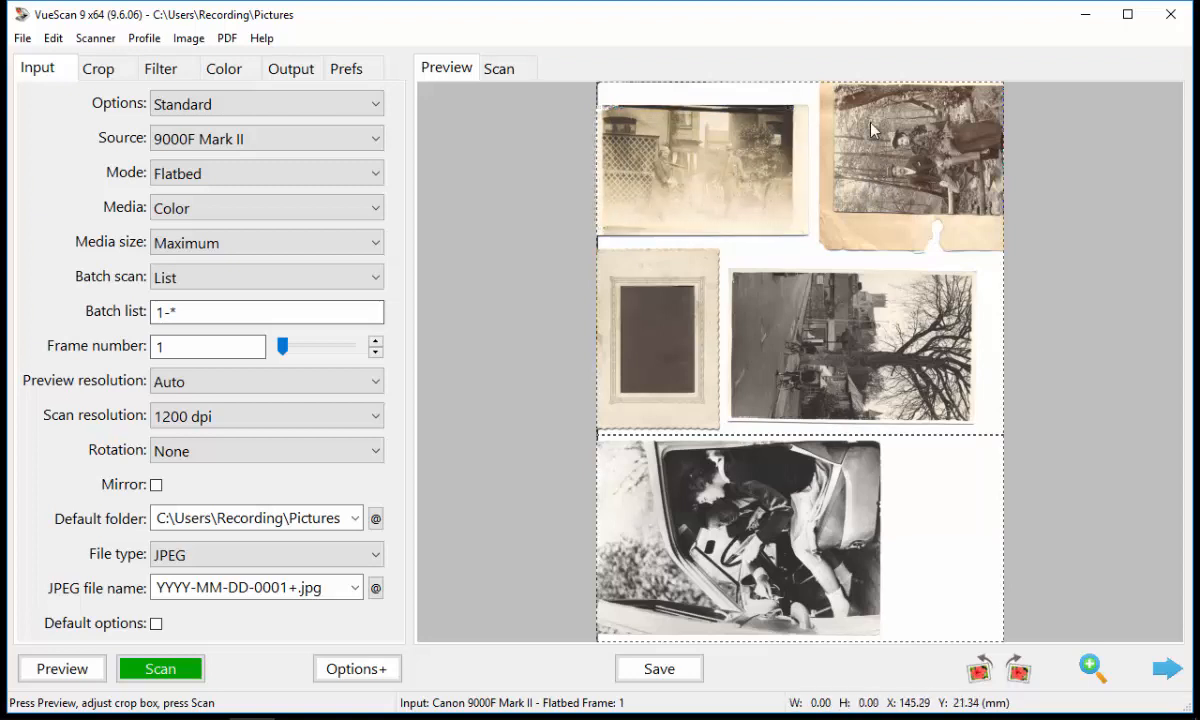
mouse_move(836, 104)
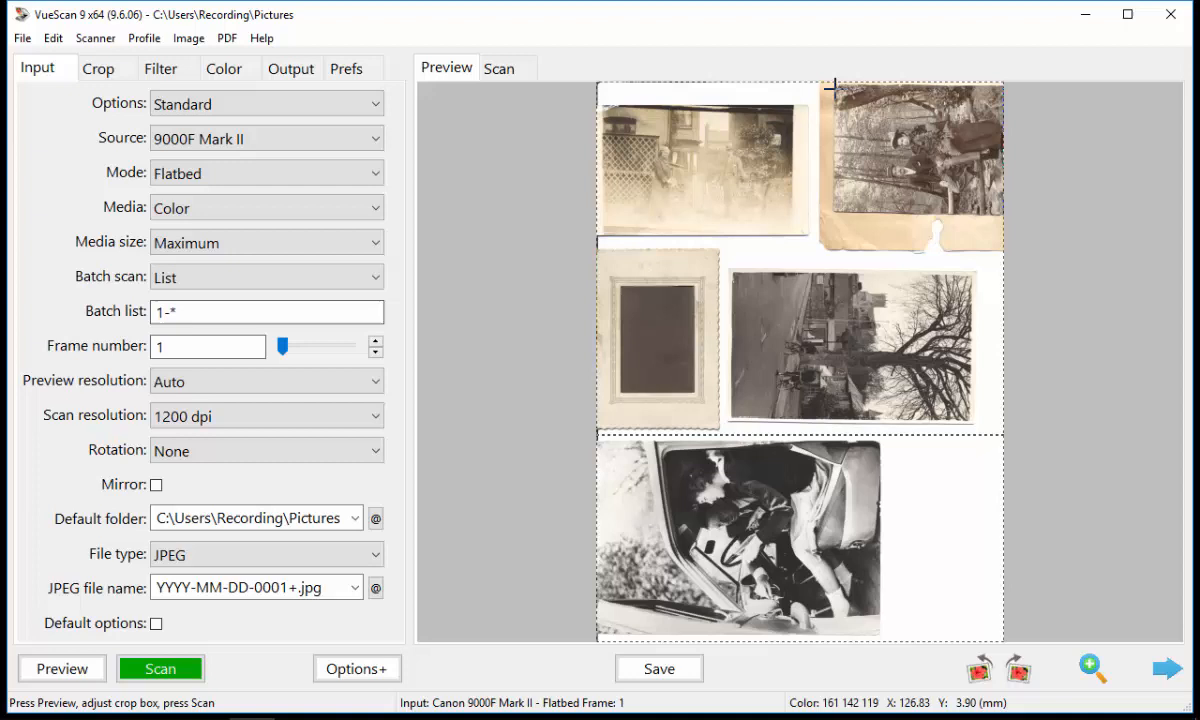
Draw crop boxes around the top-right photo and the middle-right street photo.
left_click_drag(836, 96, 1004, 210)
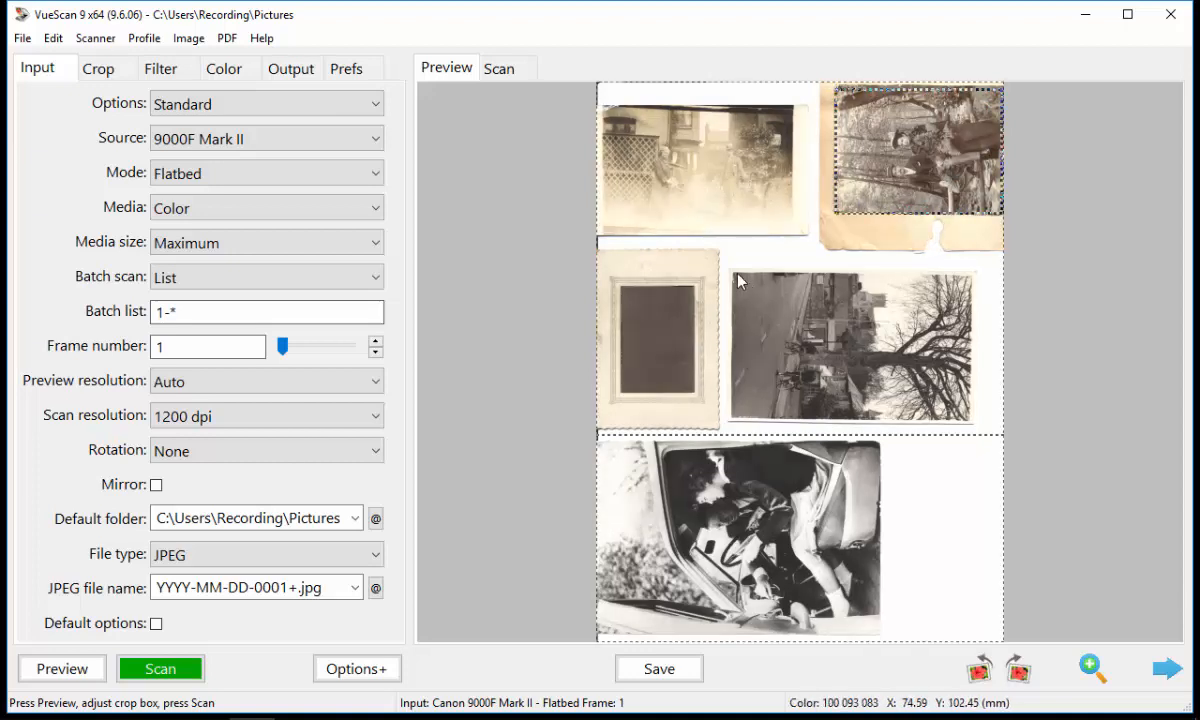
left_click_drag(732, 272, 968, 424)
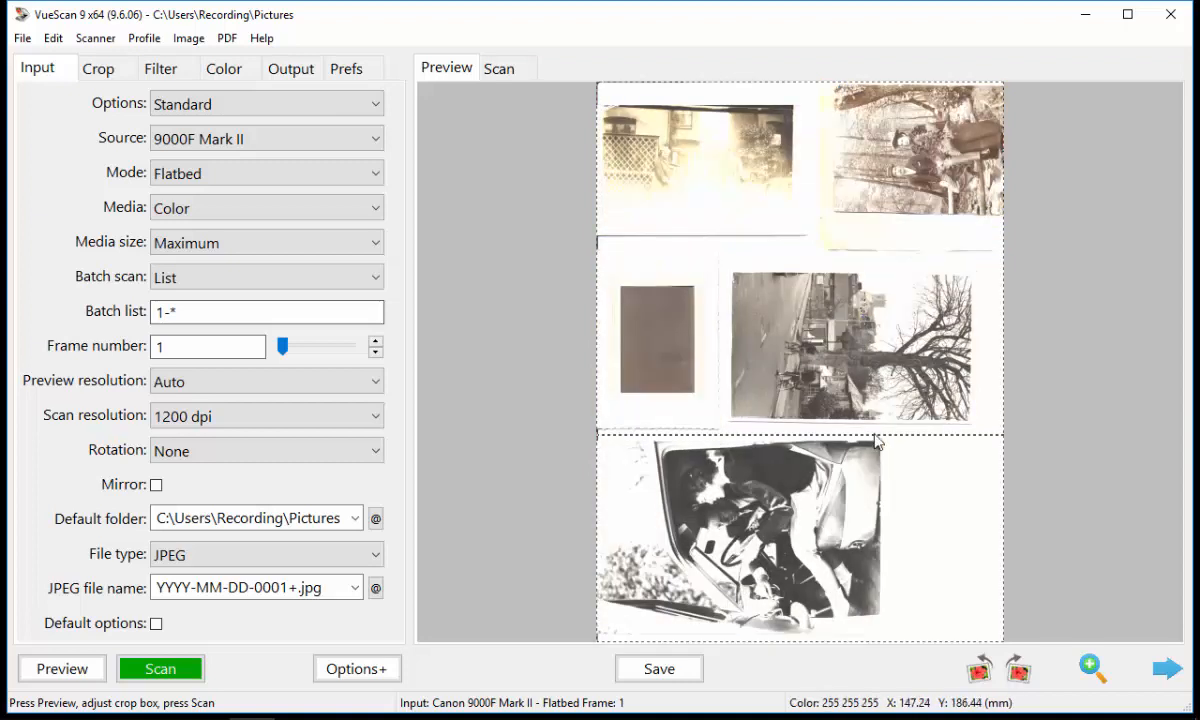
Switch to frame 2 and review its Color, Output, Prefs and Filter settings.
left_click(376, 340)
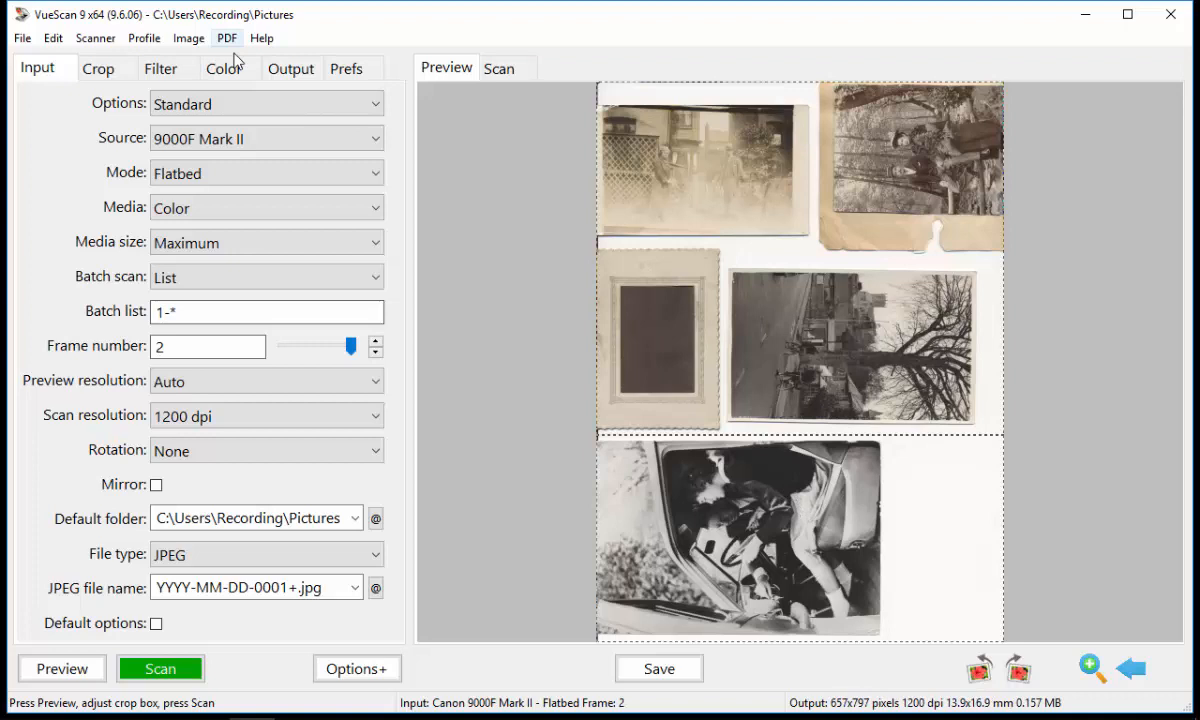
left_click(224, 68)
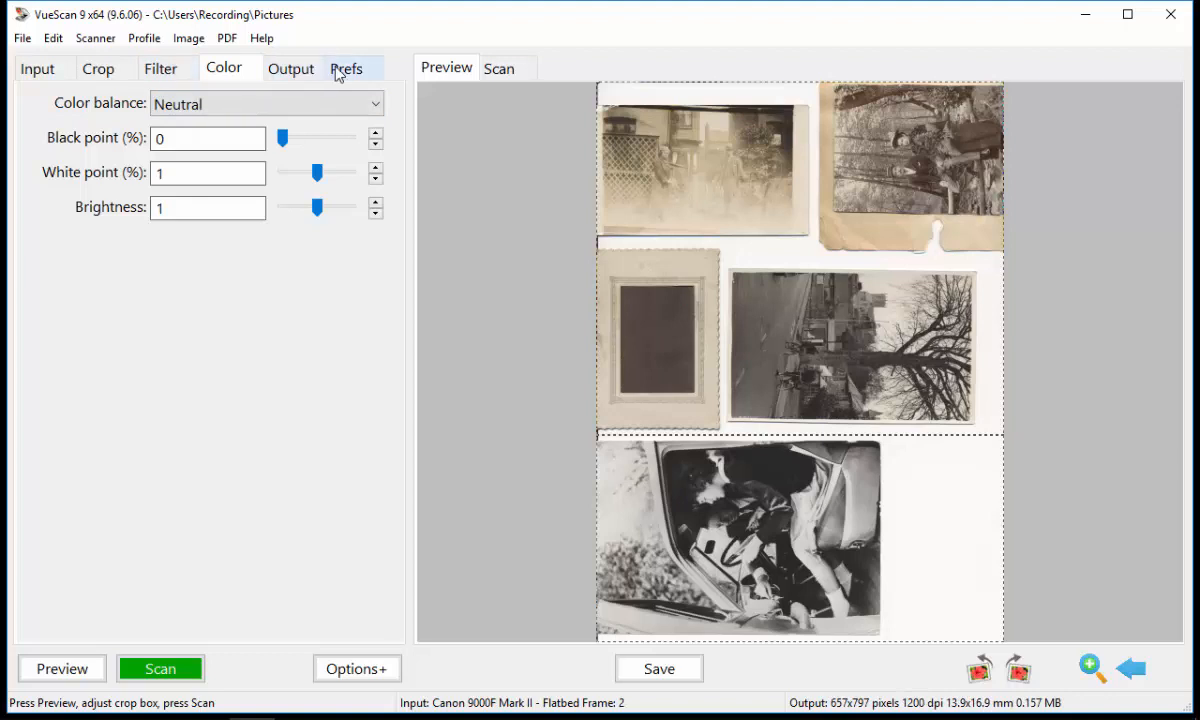
left_click(292, 68)
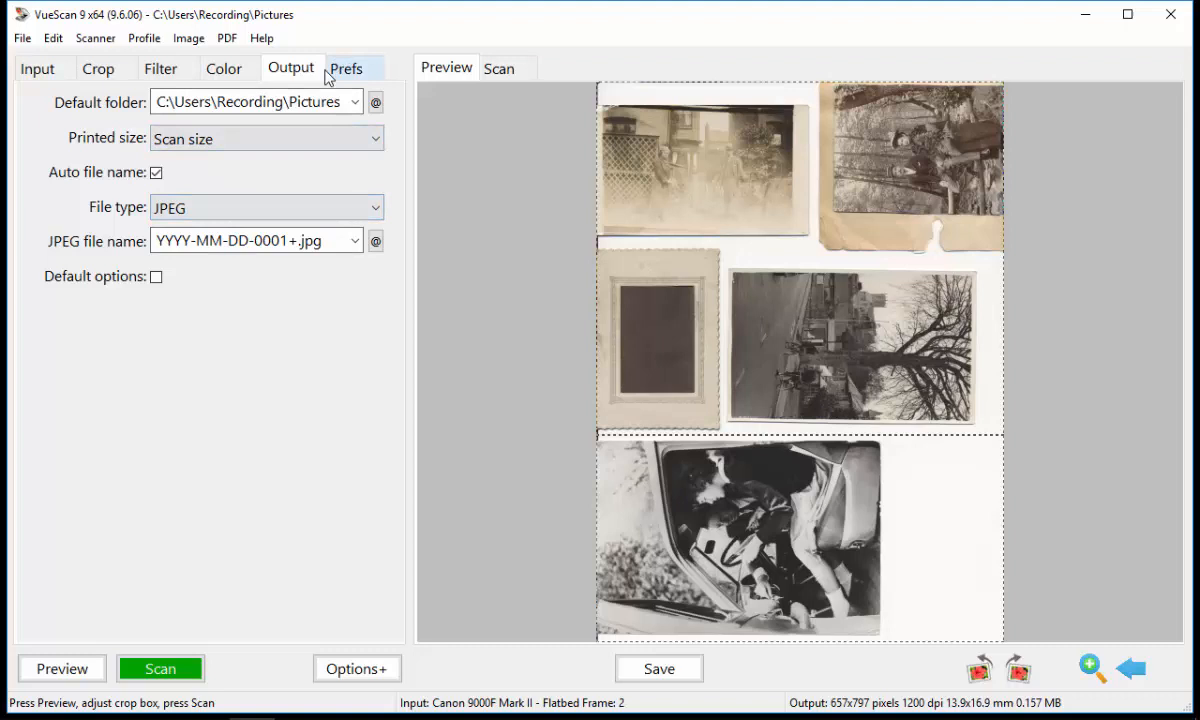
left_click(346, 68)
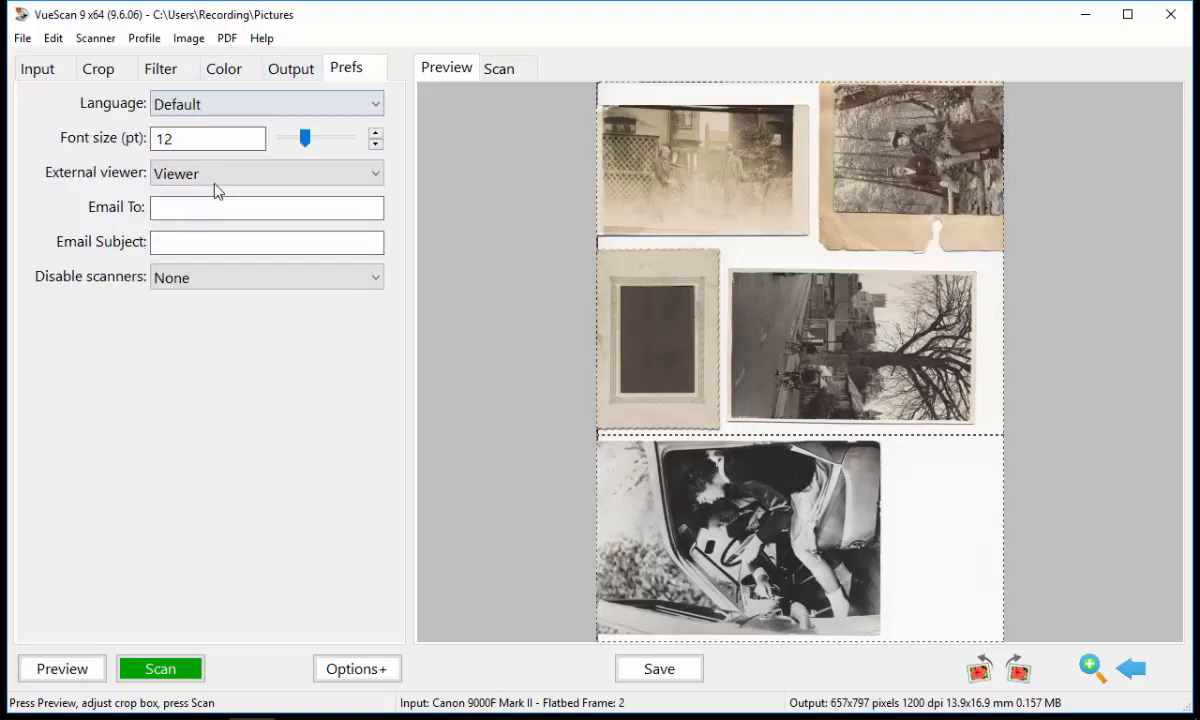
left_click(160, 68)
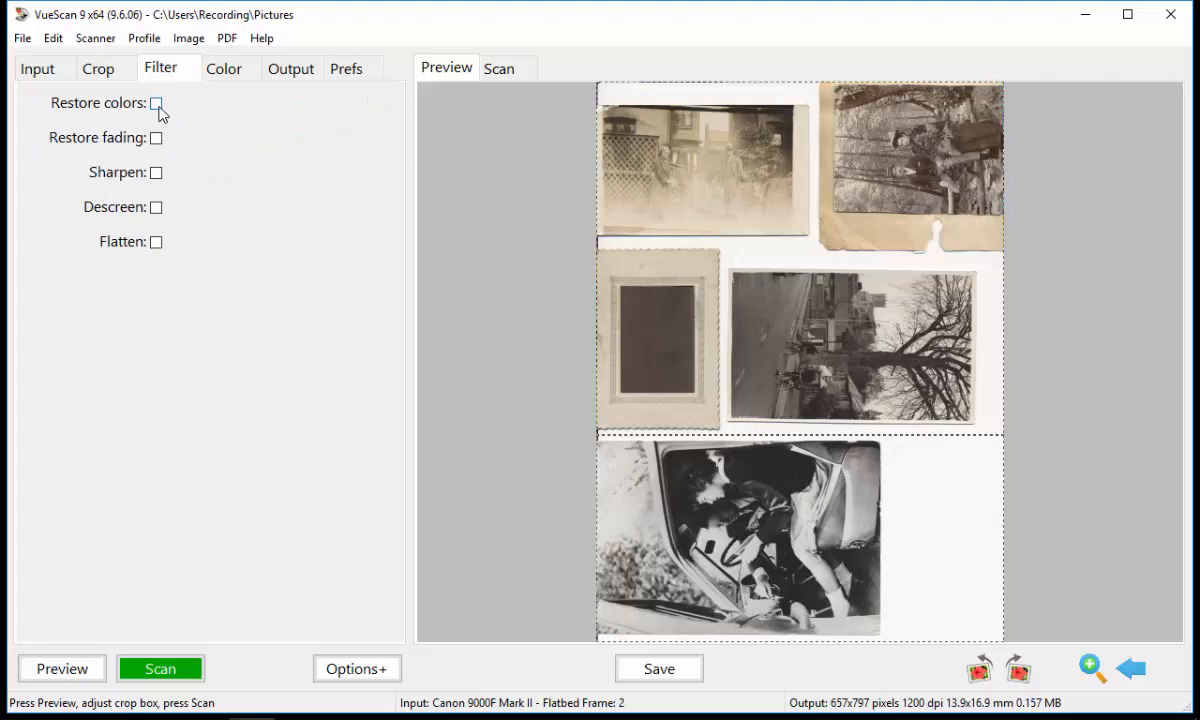
Enable Restore fading for the middle-right street photo's crop, about 126 × 78 mm.
left_click(156, 136)
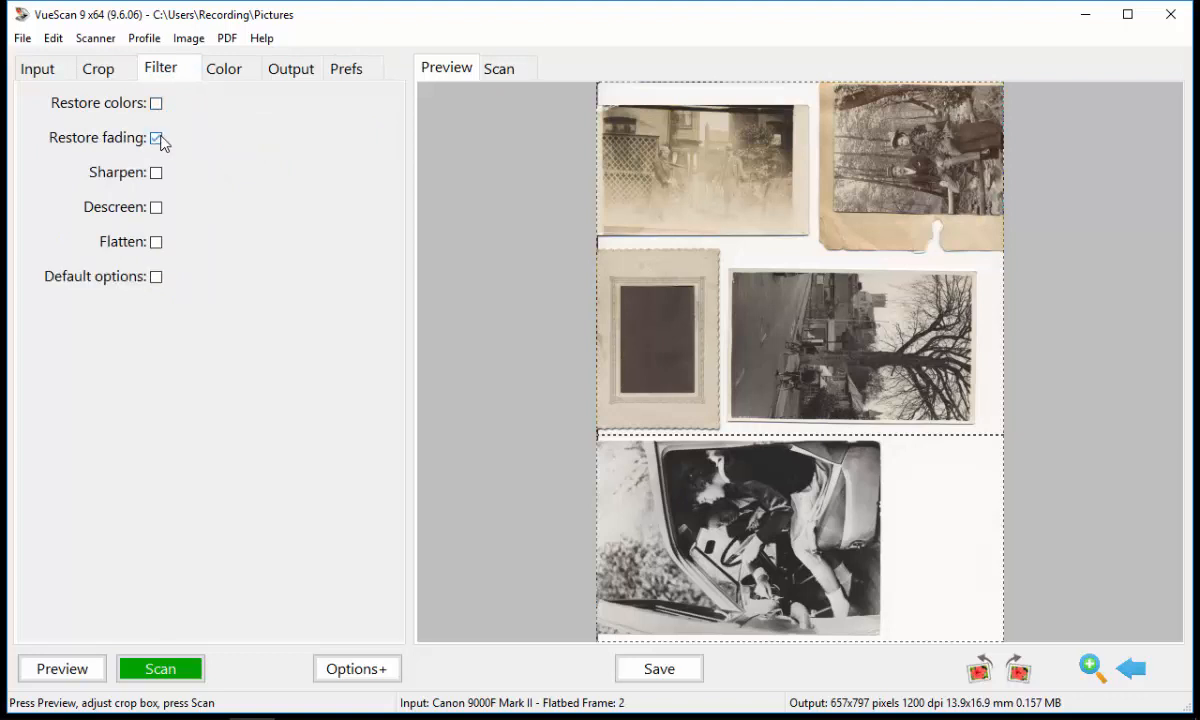
left_click(156, 136)
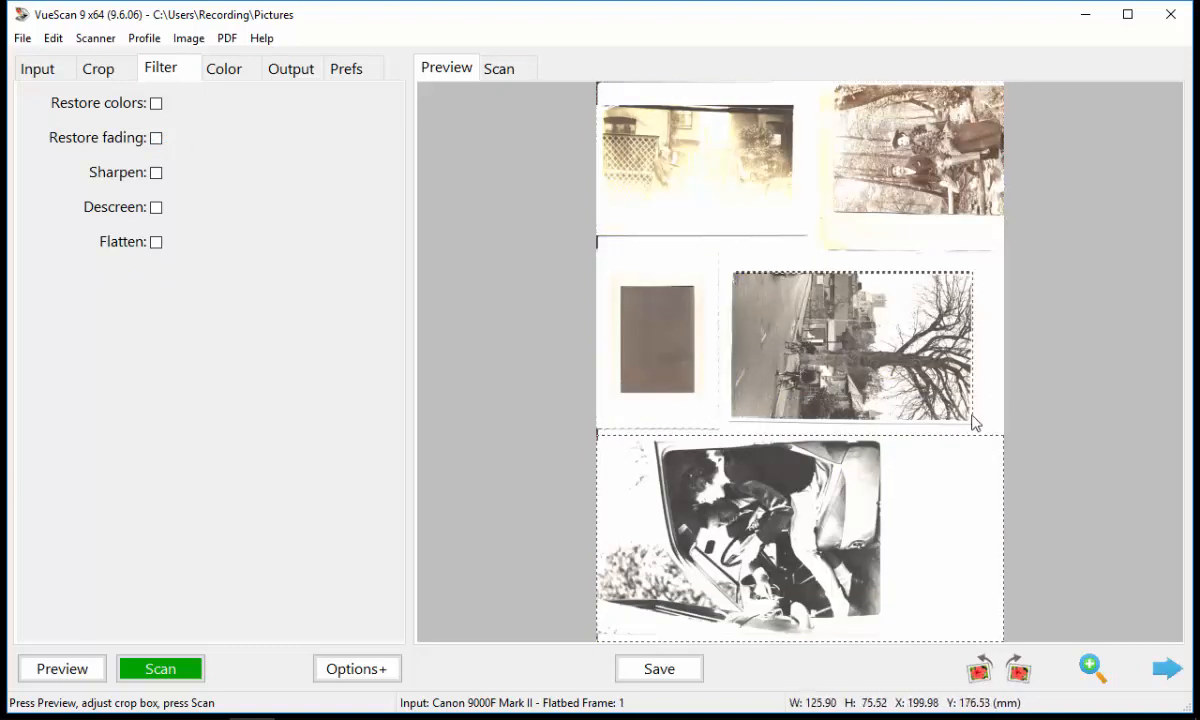
left_click(156, 136)
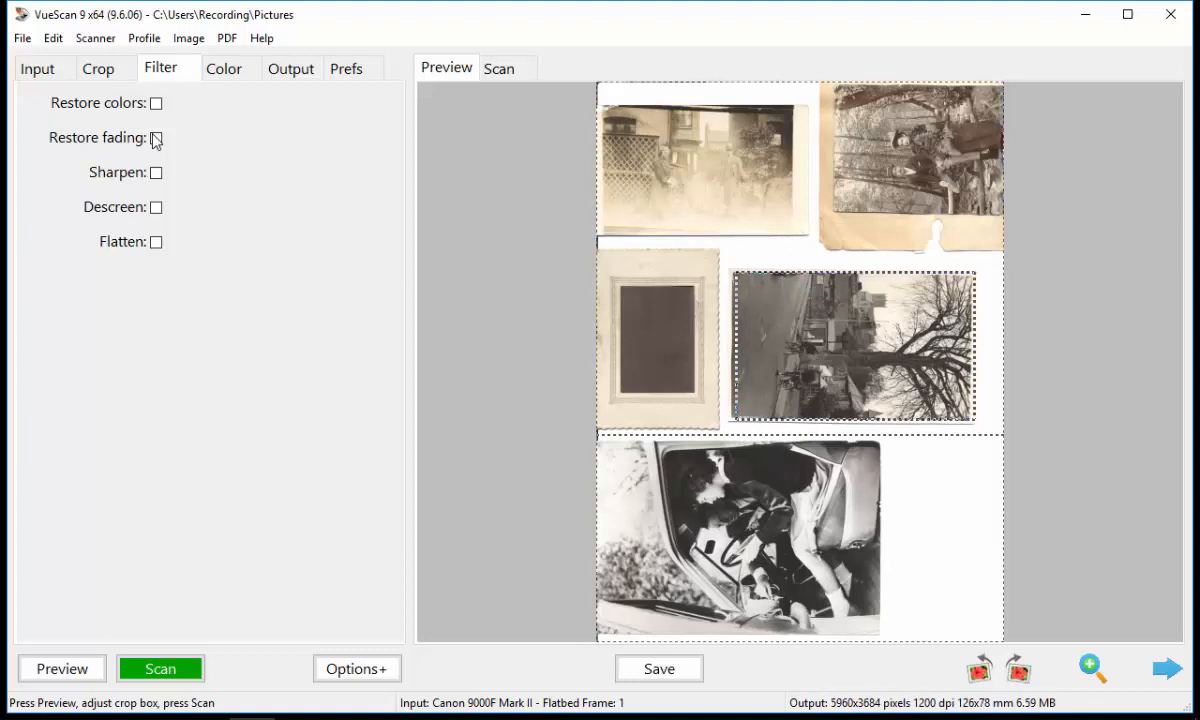
left_click(156, 136)
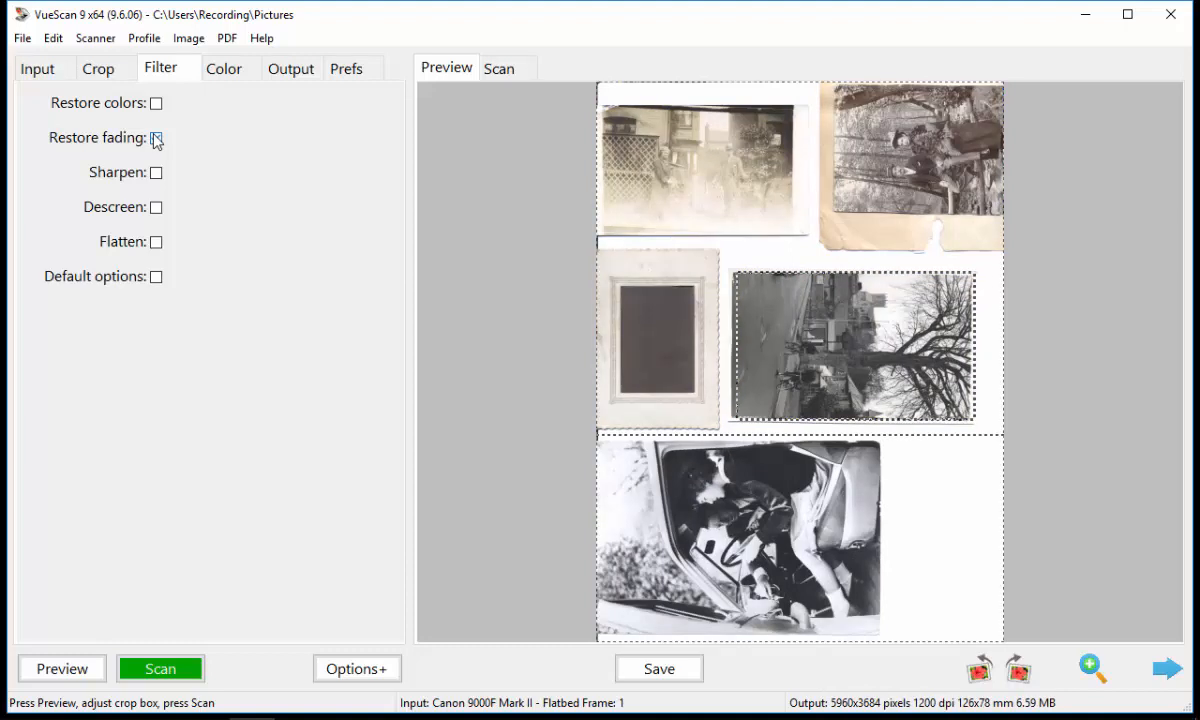
left_click(156, 136)
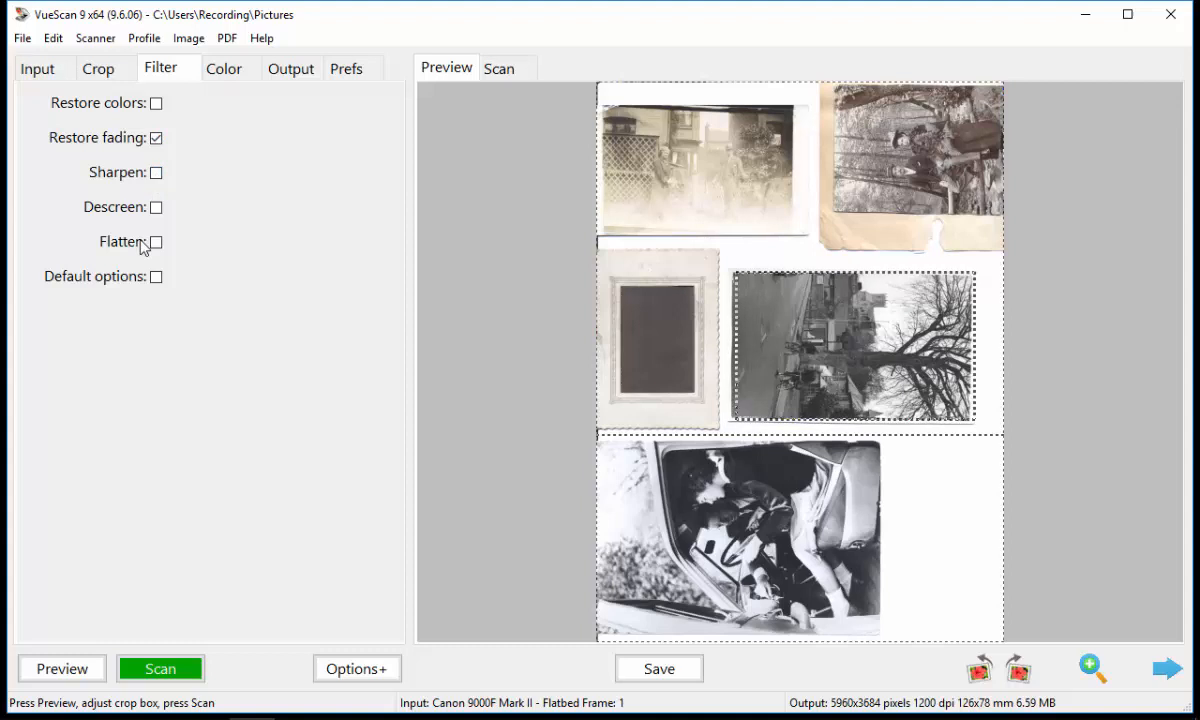
left_click(98, 68)
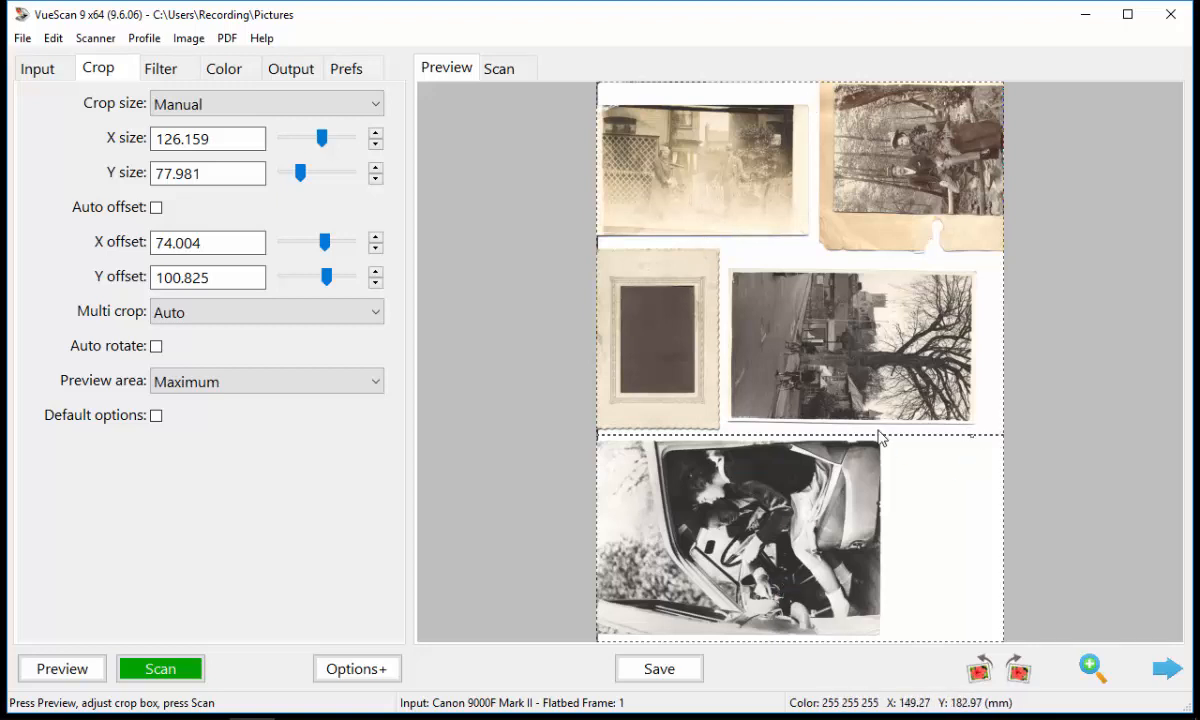
mouse_move(990, 366)
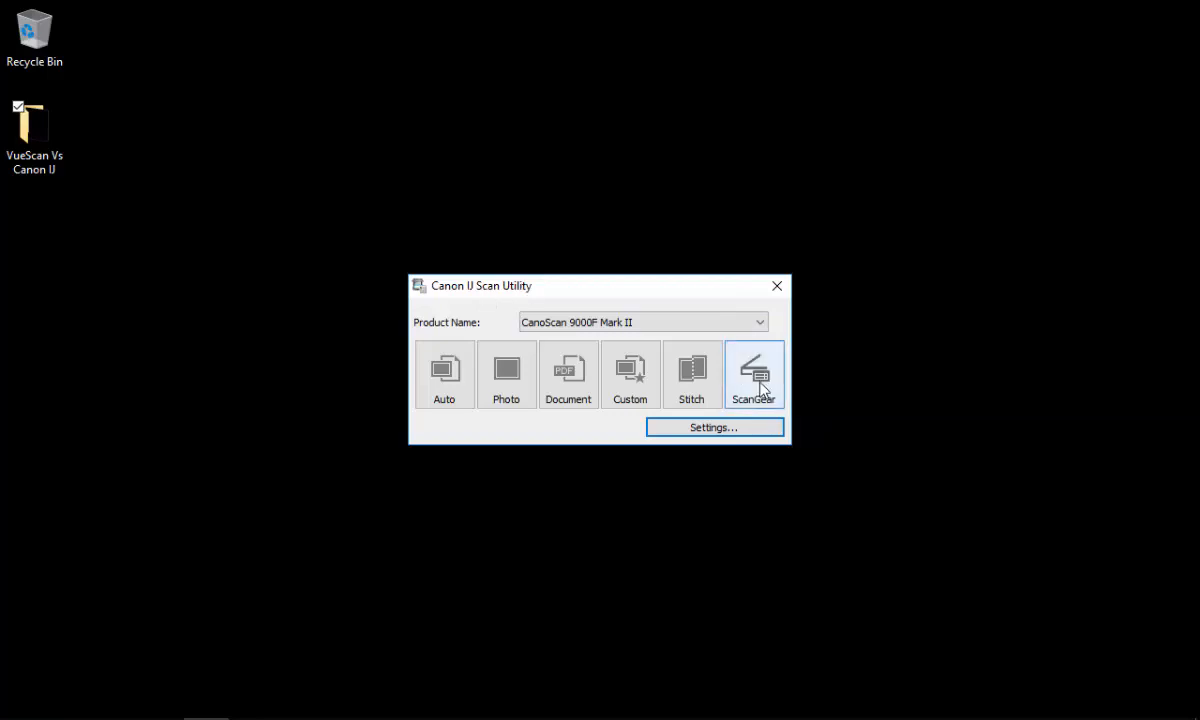
mouse_move(756, 390)
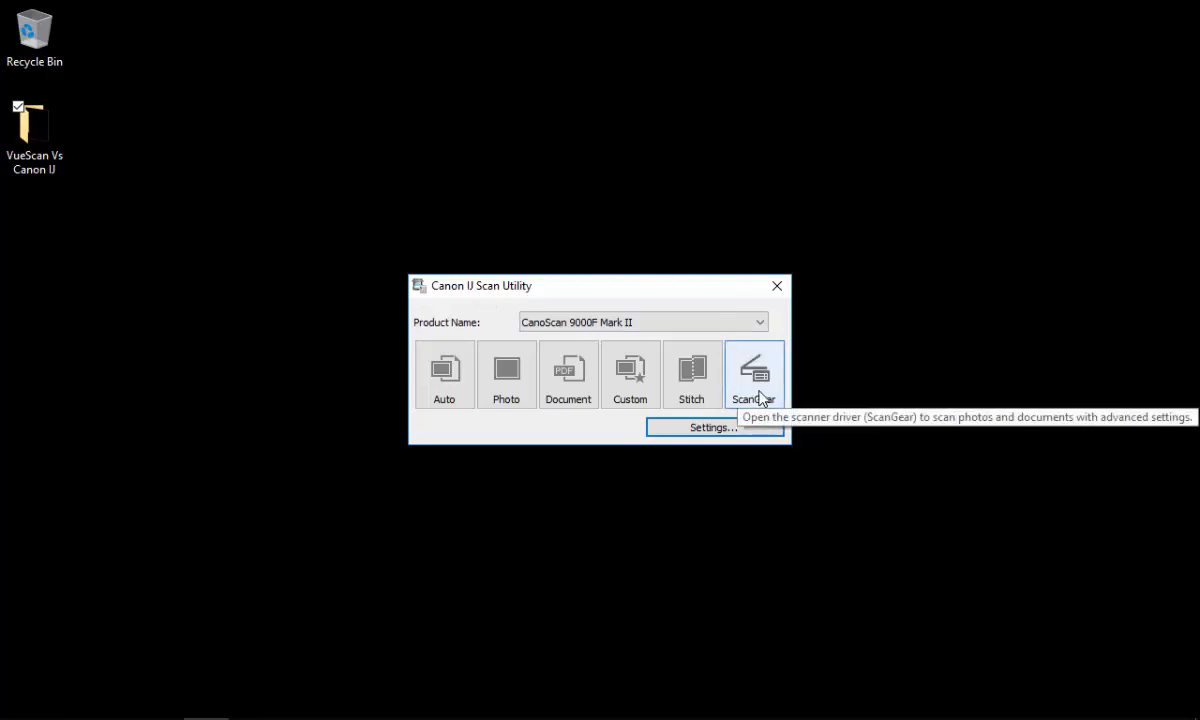
Launch ScanGear from IJ Scan Utility in Advanced Mode with the flatbed preview loaded.
left_click(754, 372)
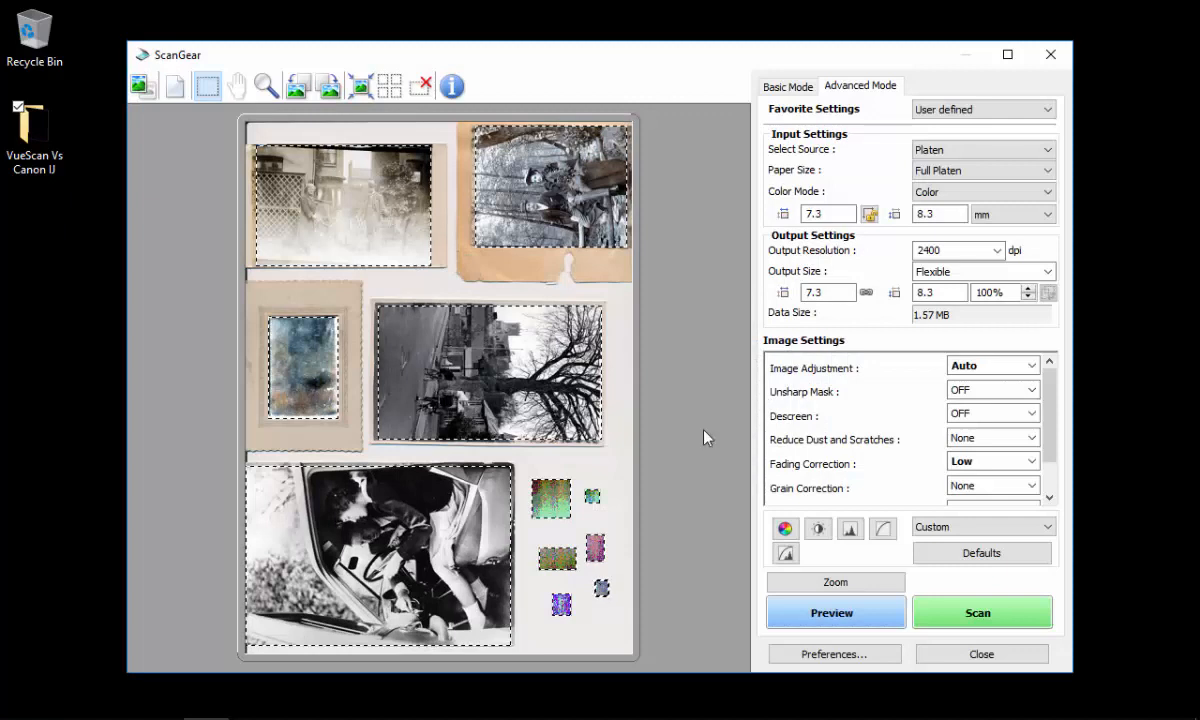
left_click(980, 612)
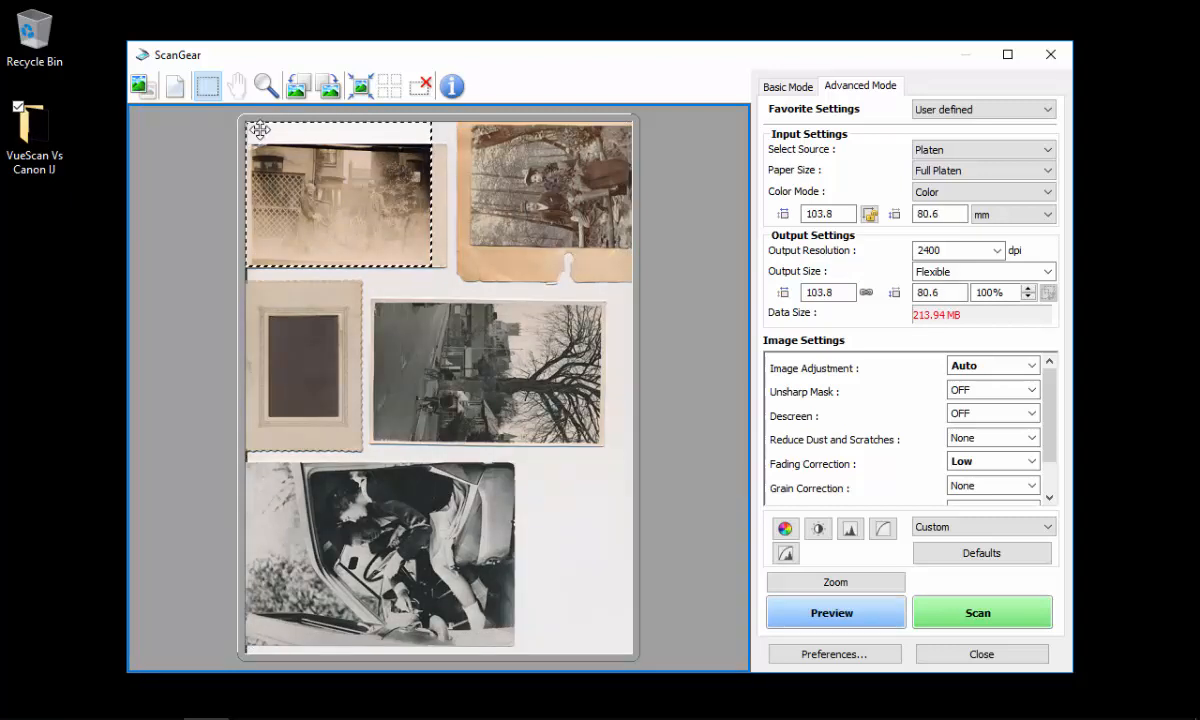
Fit the crop box edges snugly around the top-left photo, about 100 × 66 mm.
left_click_drag(260, 130, 256, 148)
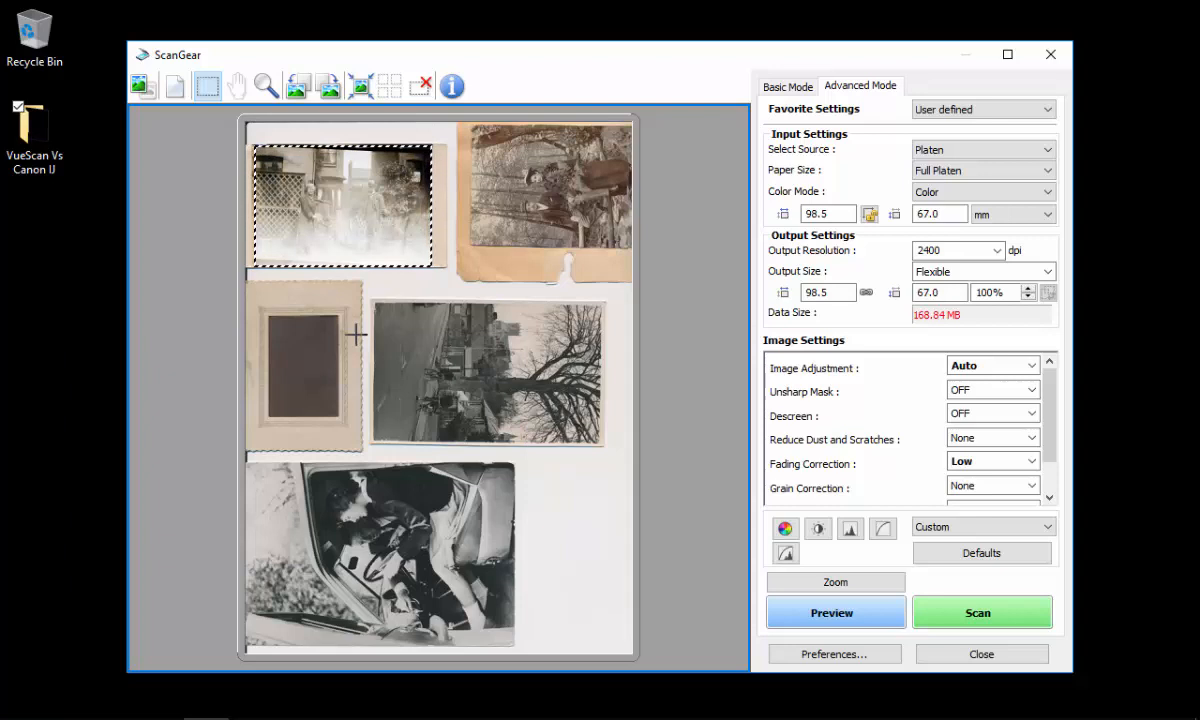
left_click_drag(448, 268, 410, 264)
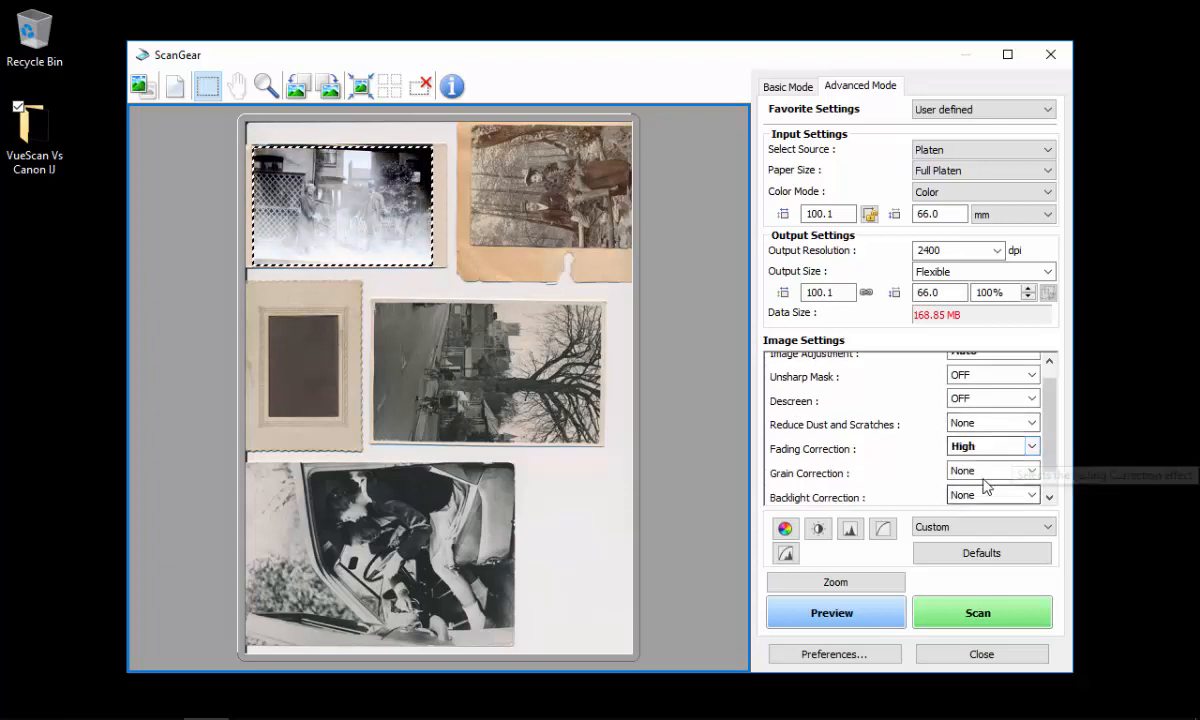
Set Fading Correction for that crop to High.
left_click(984, 444)
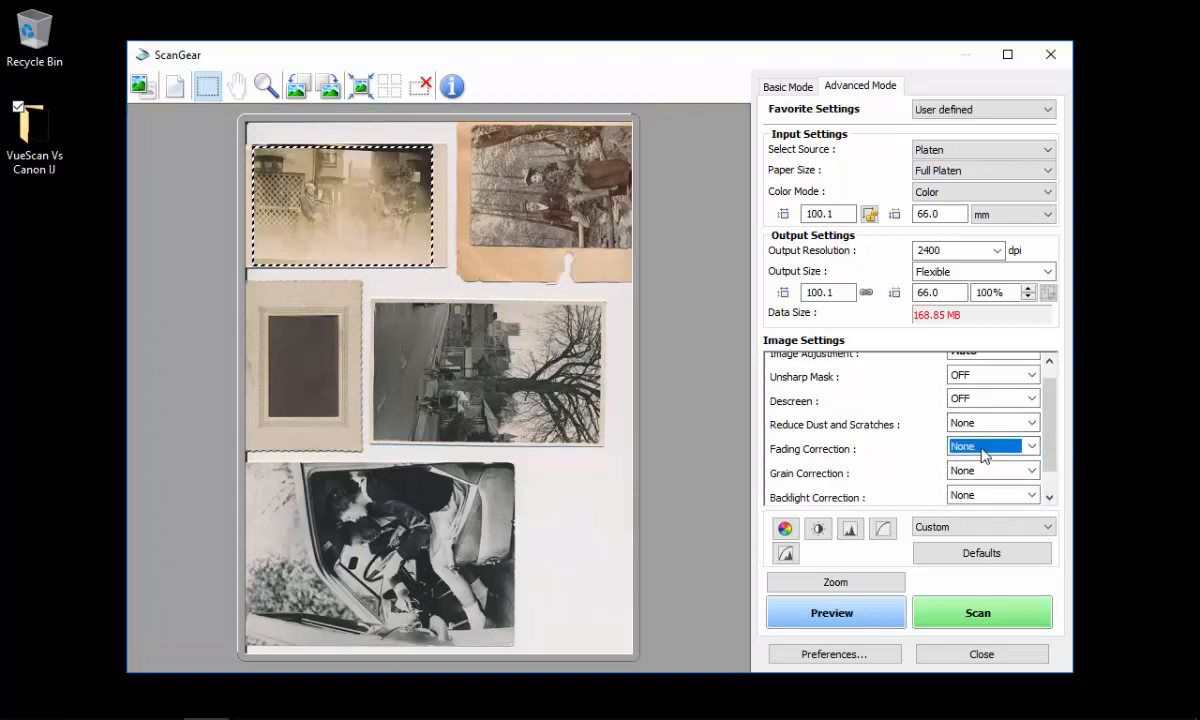
left_click(990, 444)
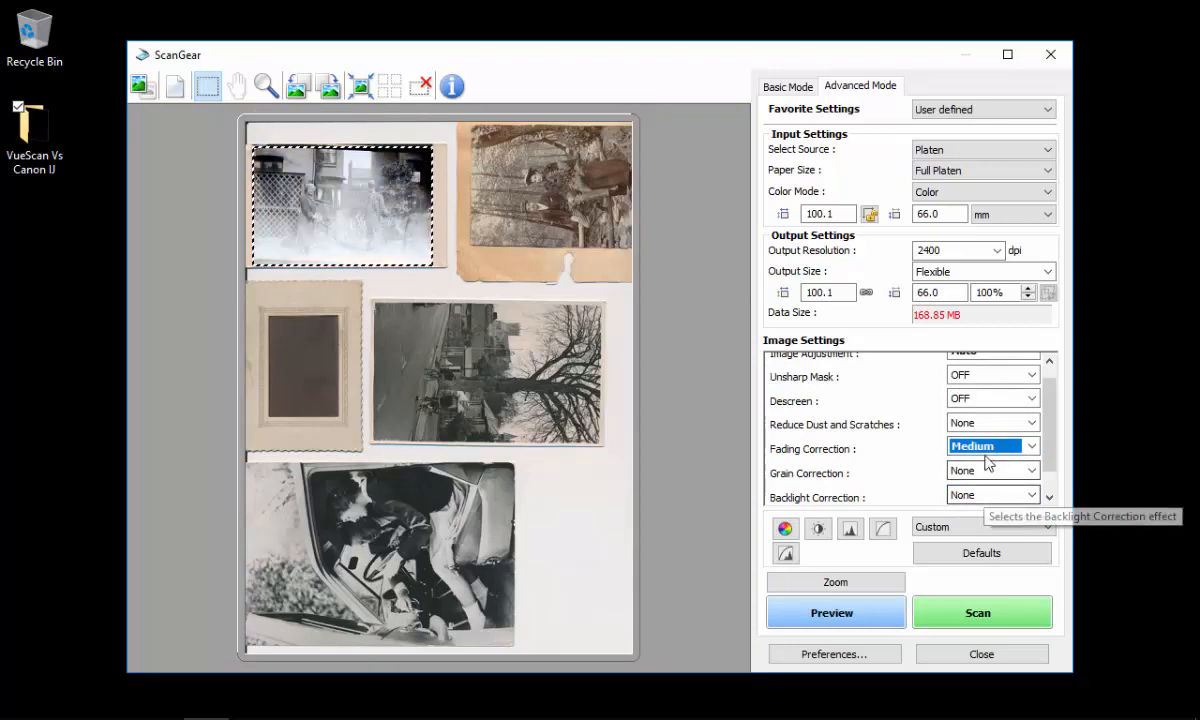
left_click(990, 444)
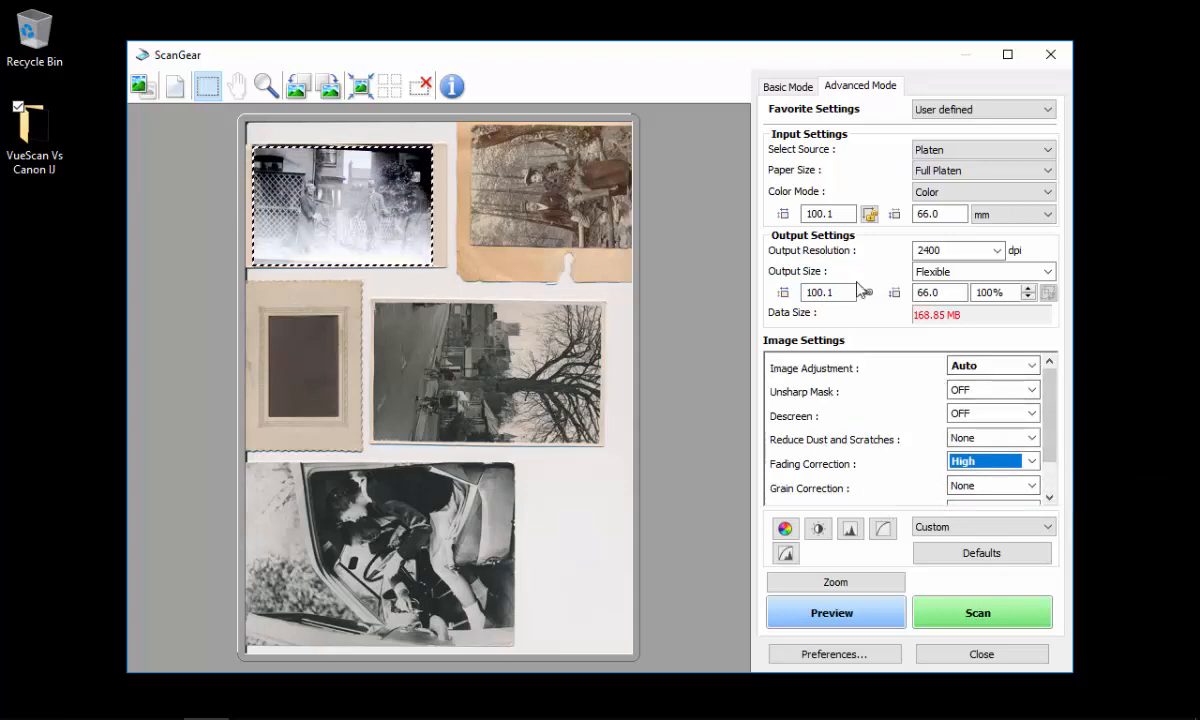
Show the crop size in pixels and set Output Resolution to 600 dpi (about 2366 × 1559 px).
left_click(1044, 212)
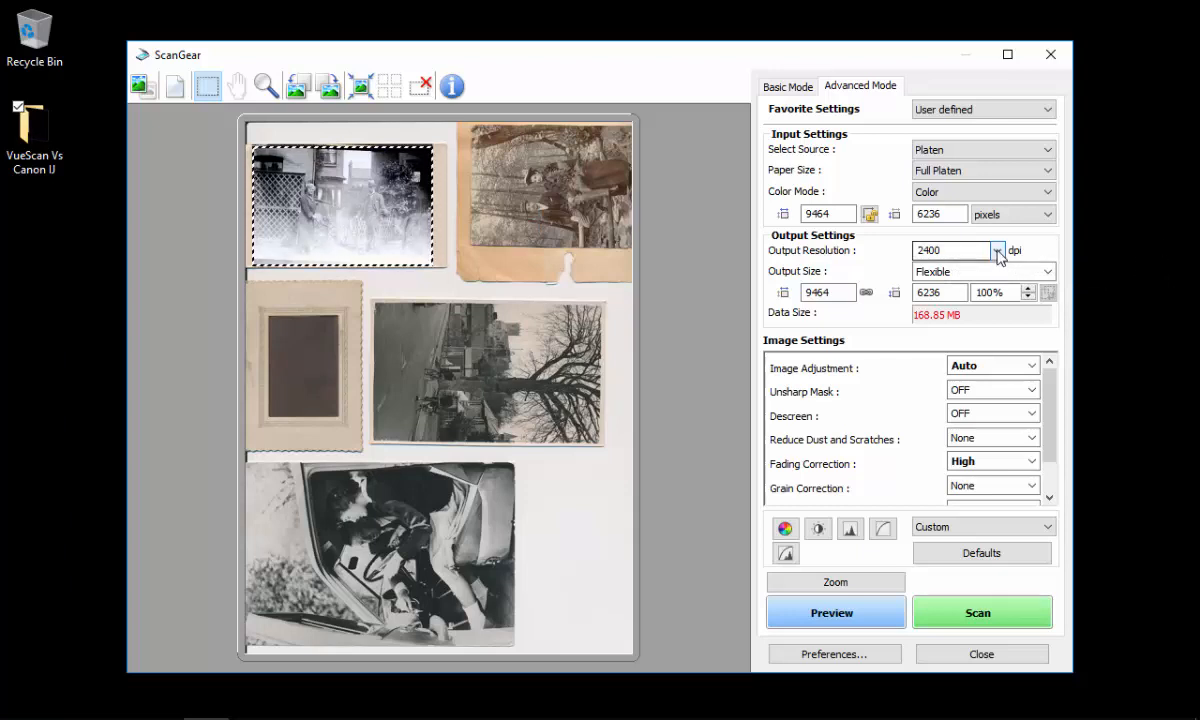
left_click(996, 250)
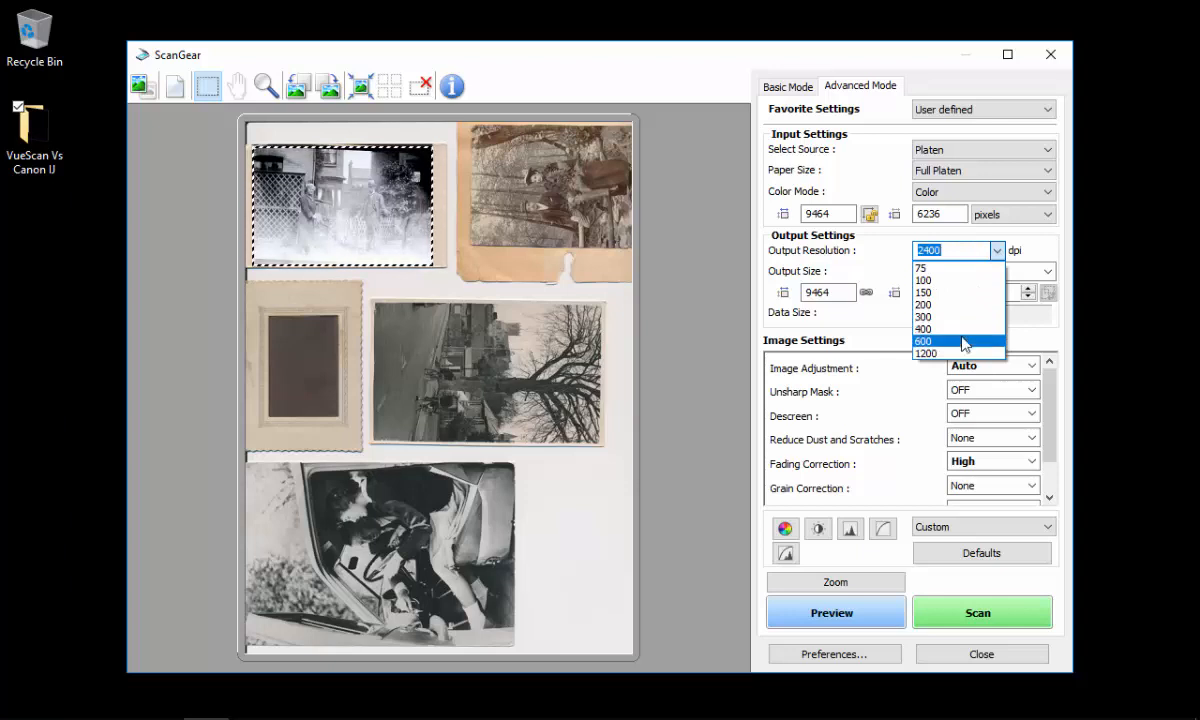
left_click(924, 340)
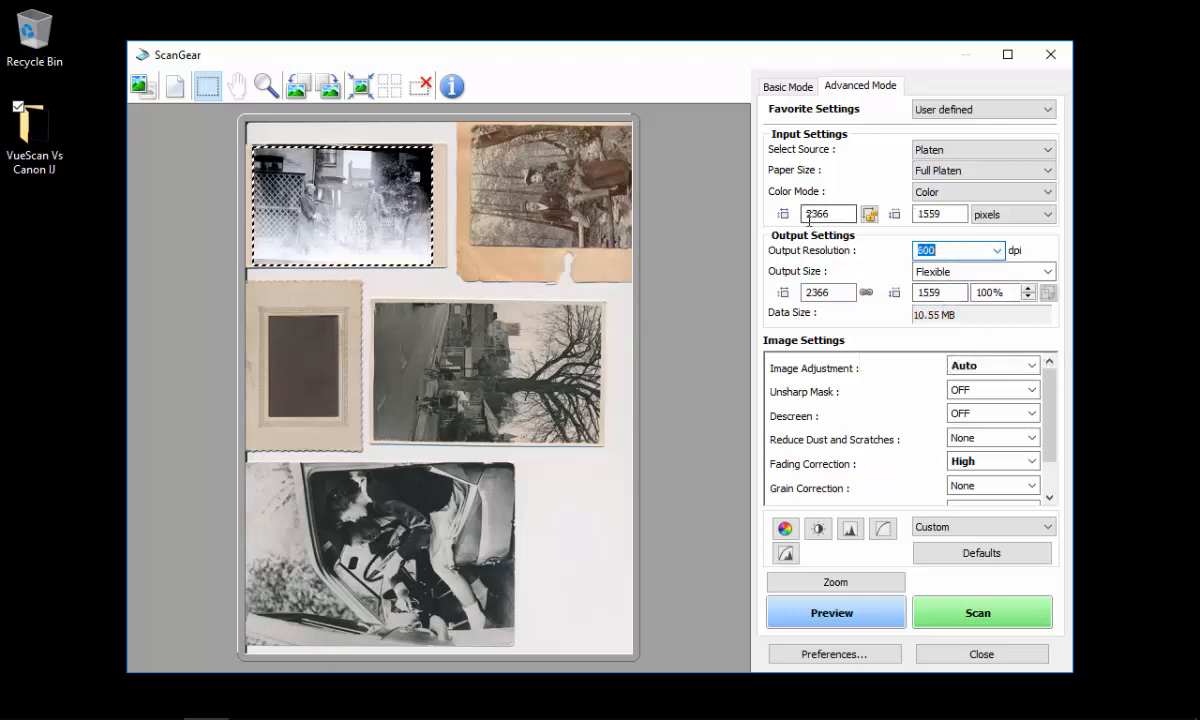
mouse_move(940, 214)
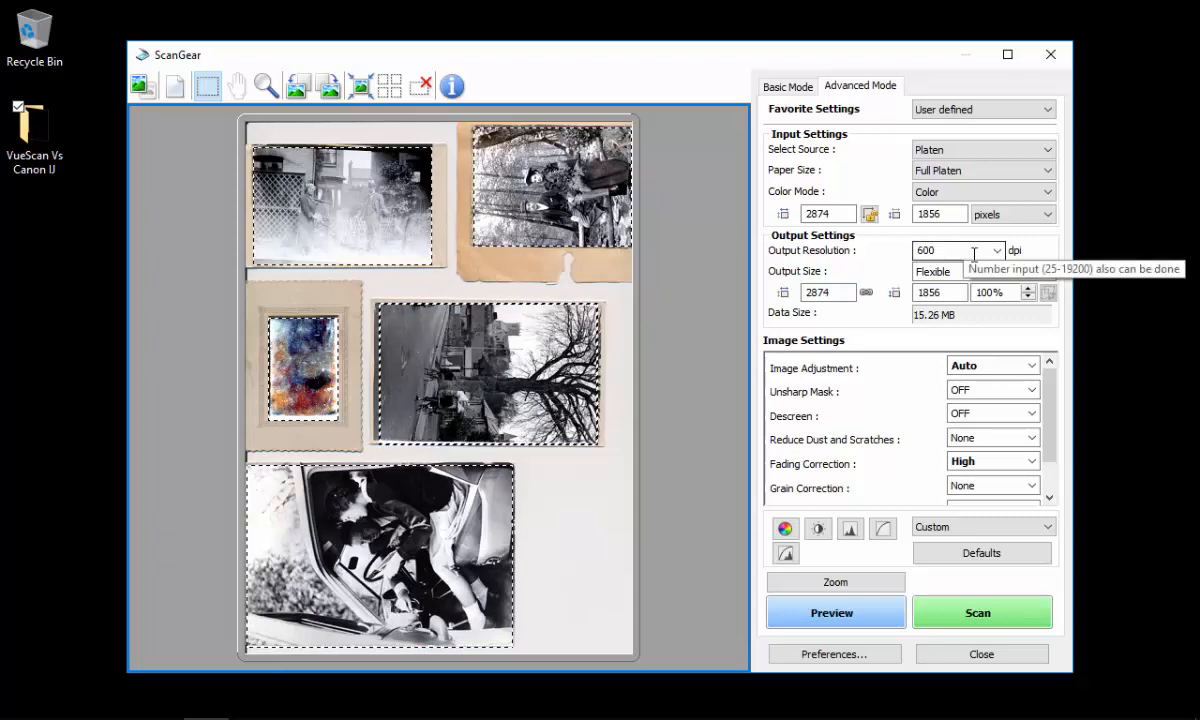
Set another photo's crop to scan at 1200 dpi and review its fading correction choices.
left_click(996, 250)
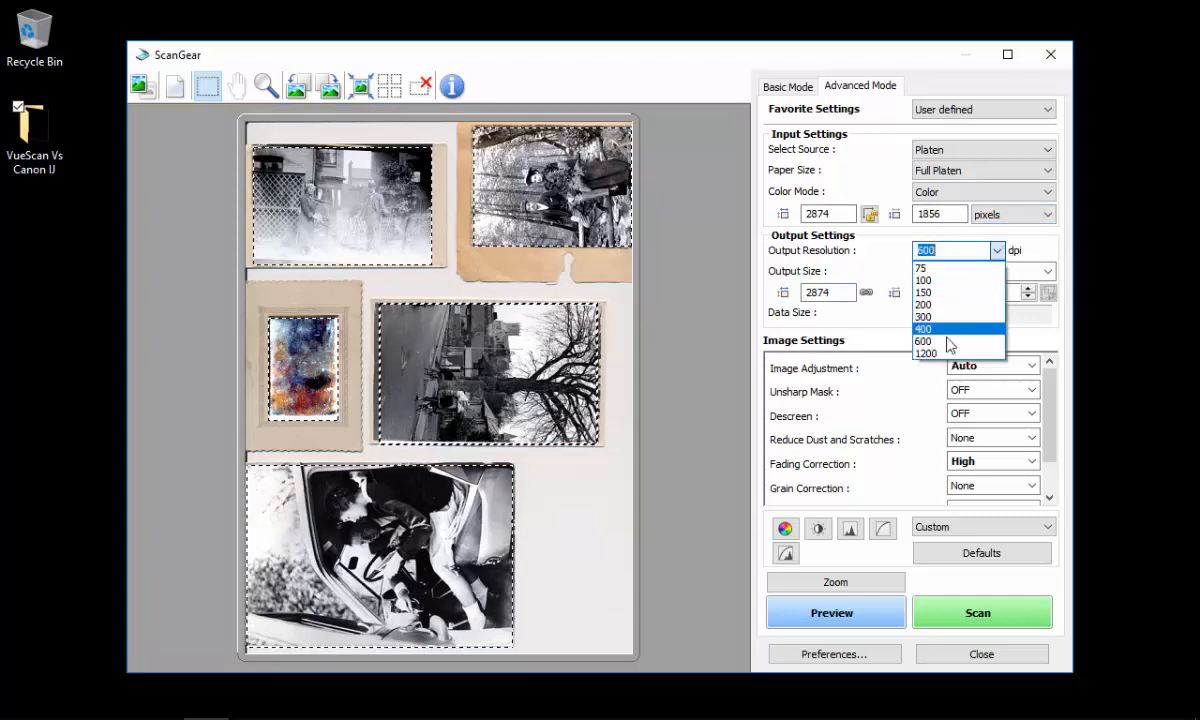
left_click(924, 352)
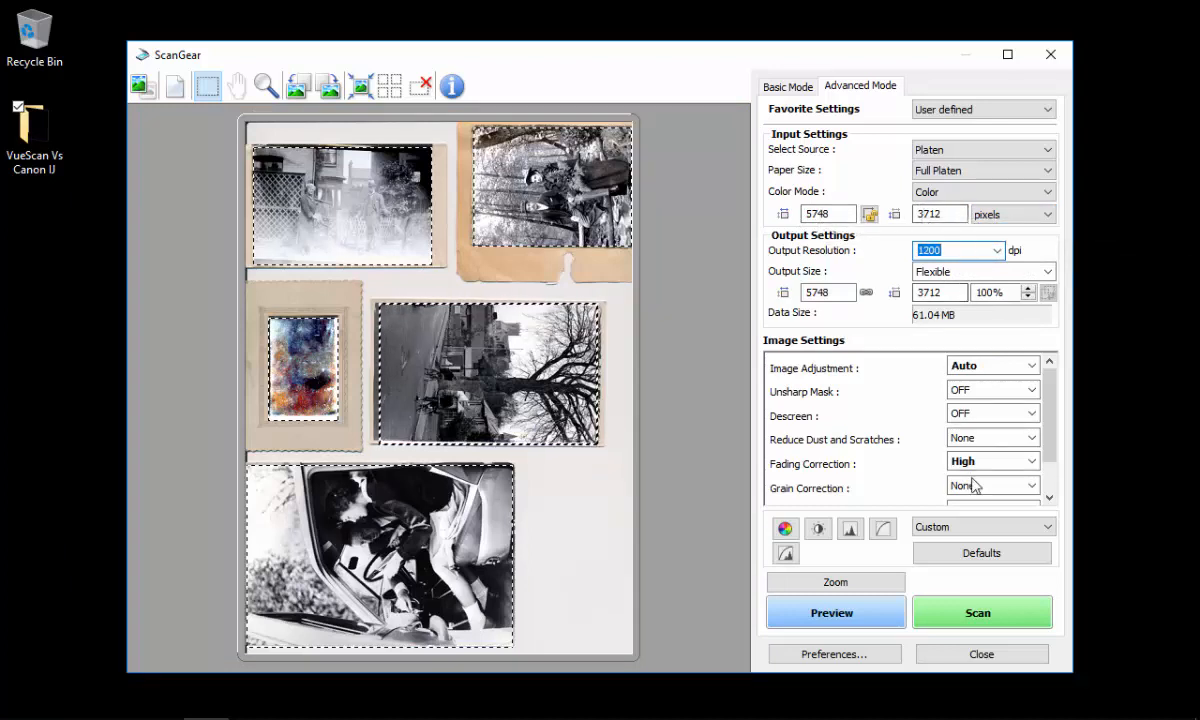
left_click(990, 460)
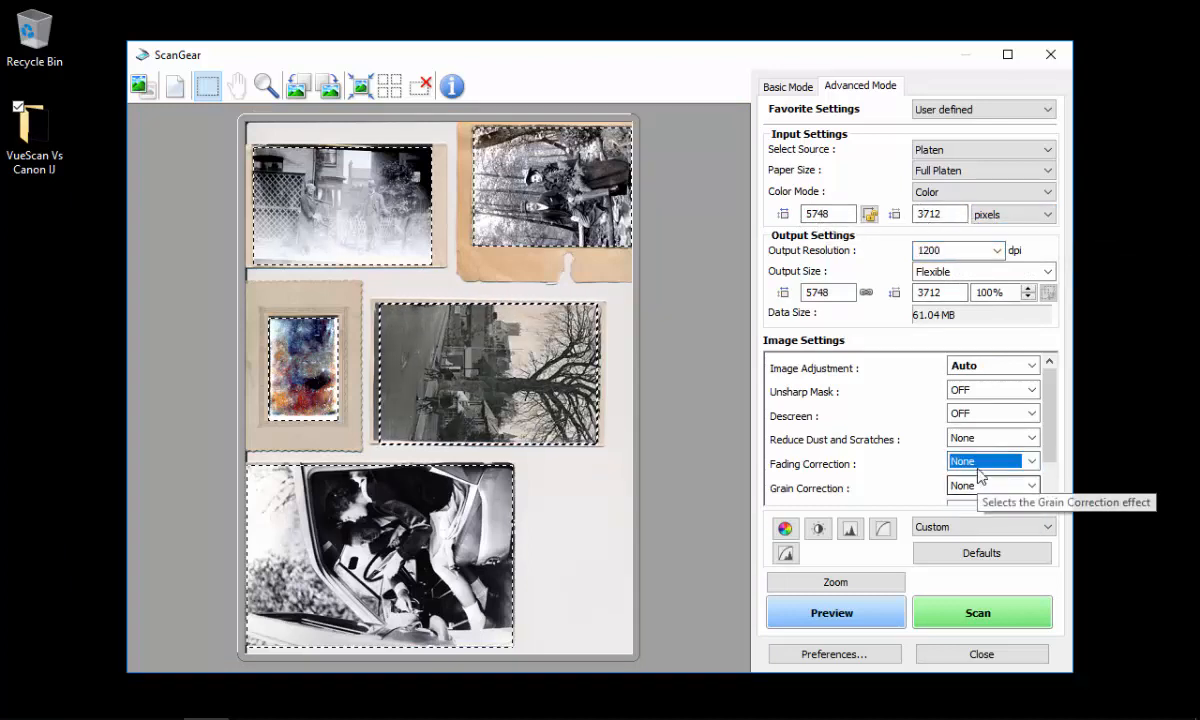
scroll("down", 3)
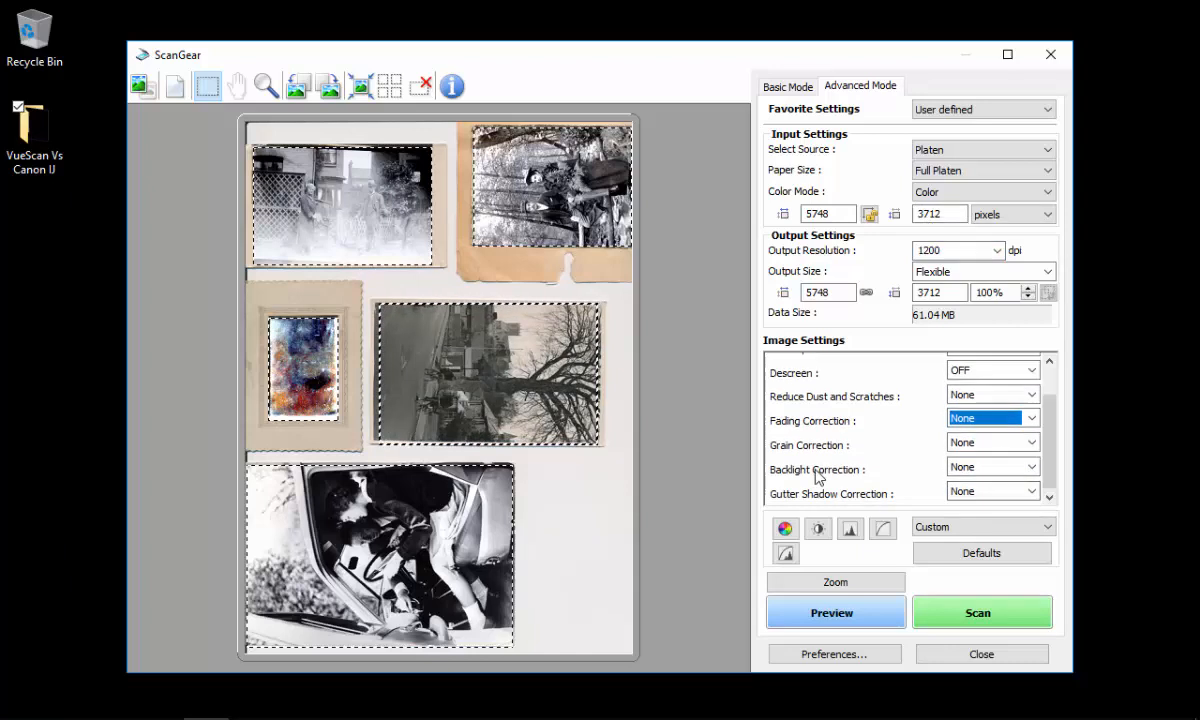
Select a different photo's crop and turn its Fading Correction off.
left_click(992, 466)
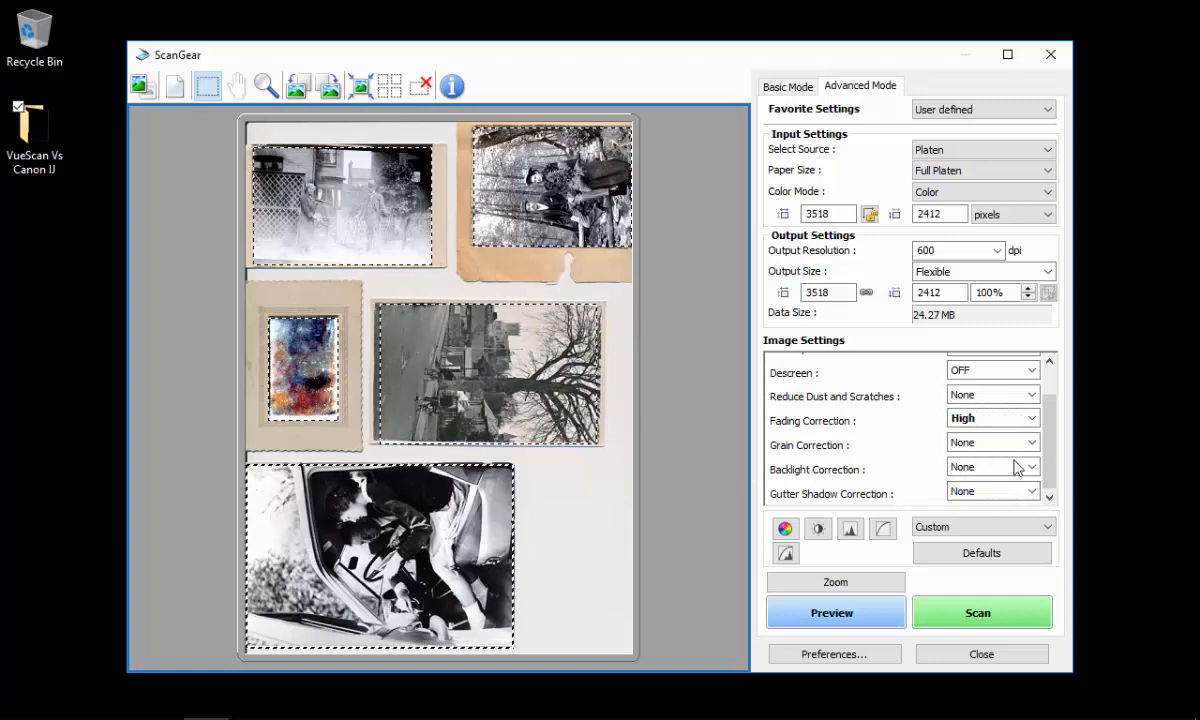
left_click(990, 418)
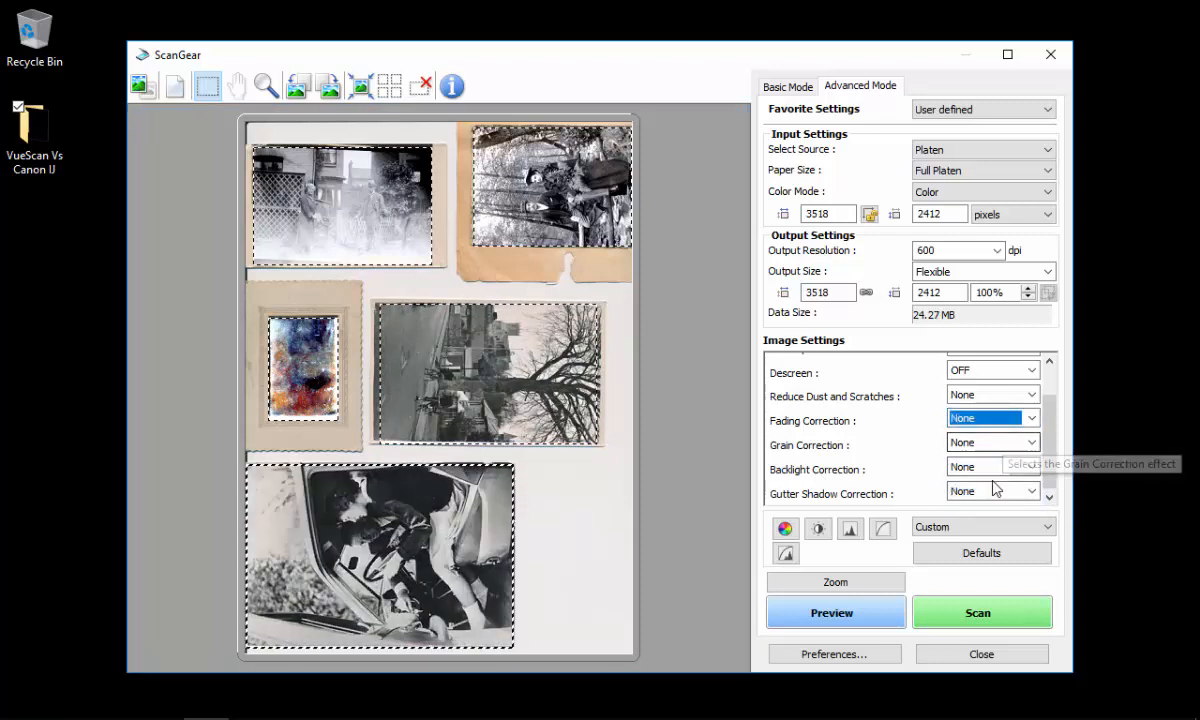
left_click(992, 468)
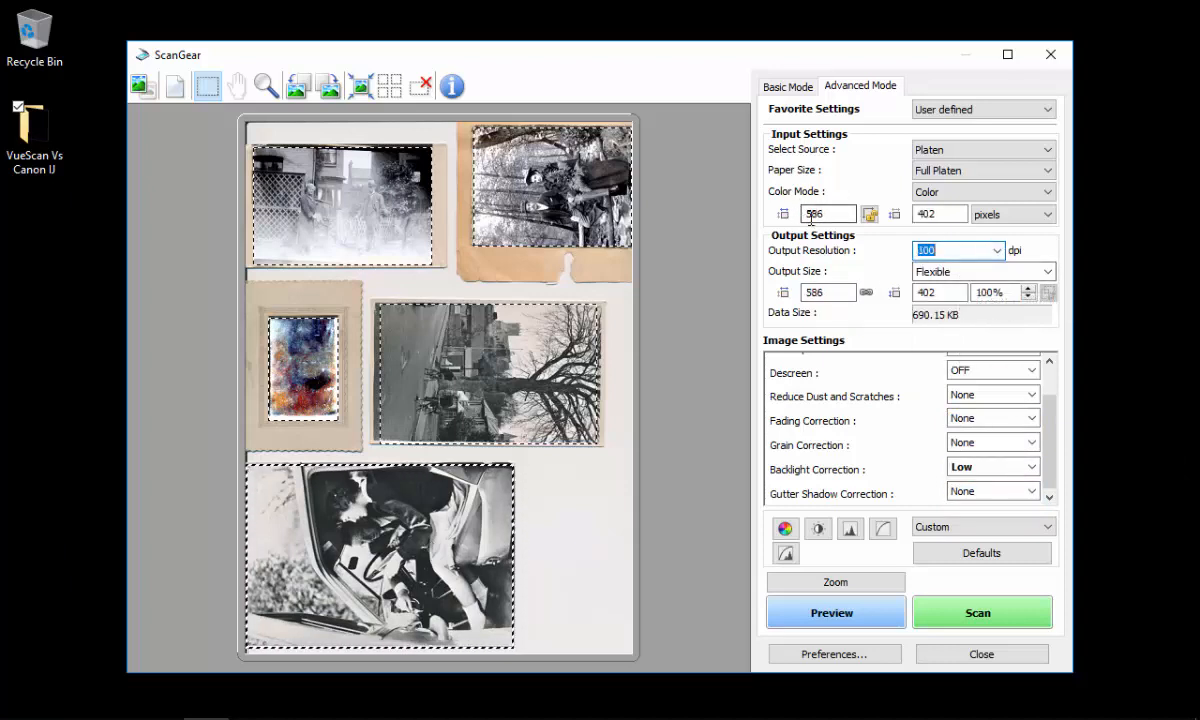
mouse_move(940, 212)
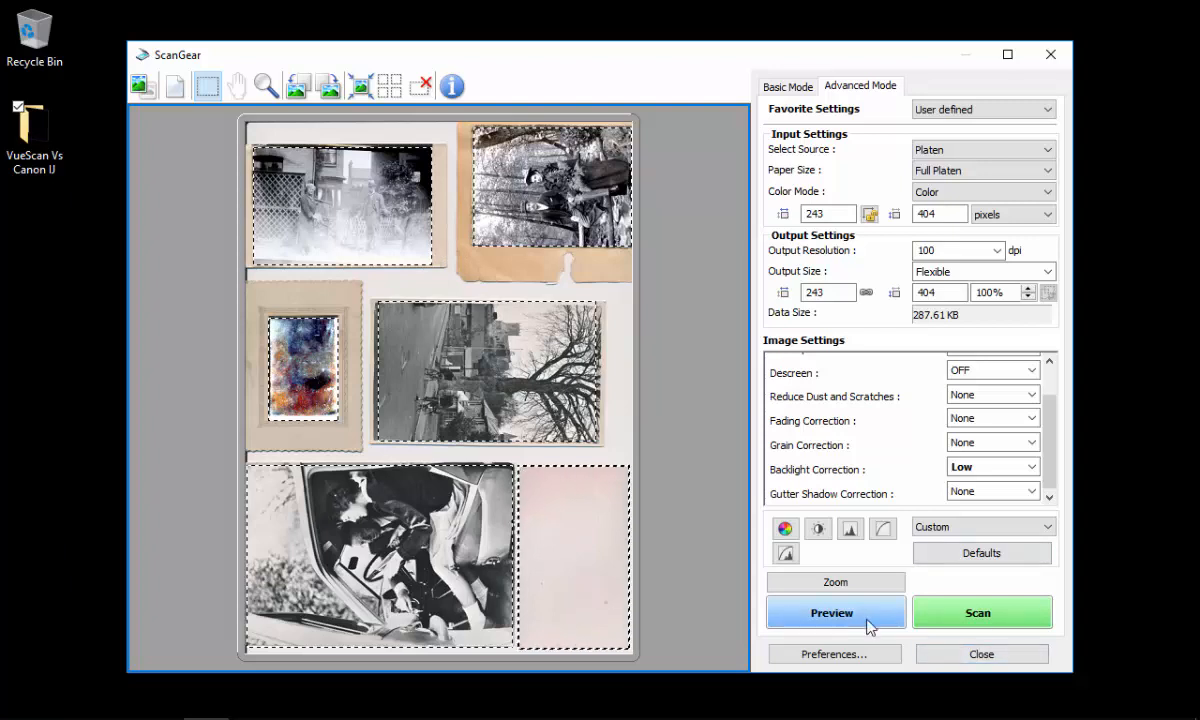
mouse_move(976, 624)
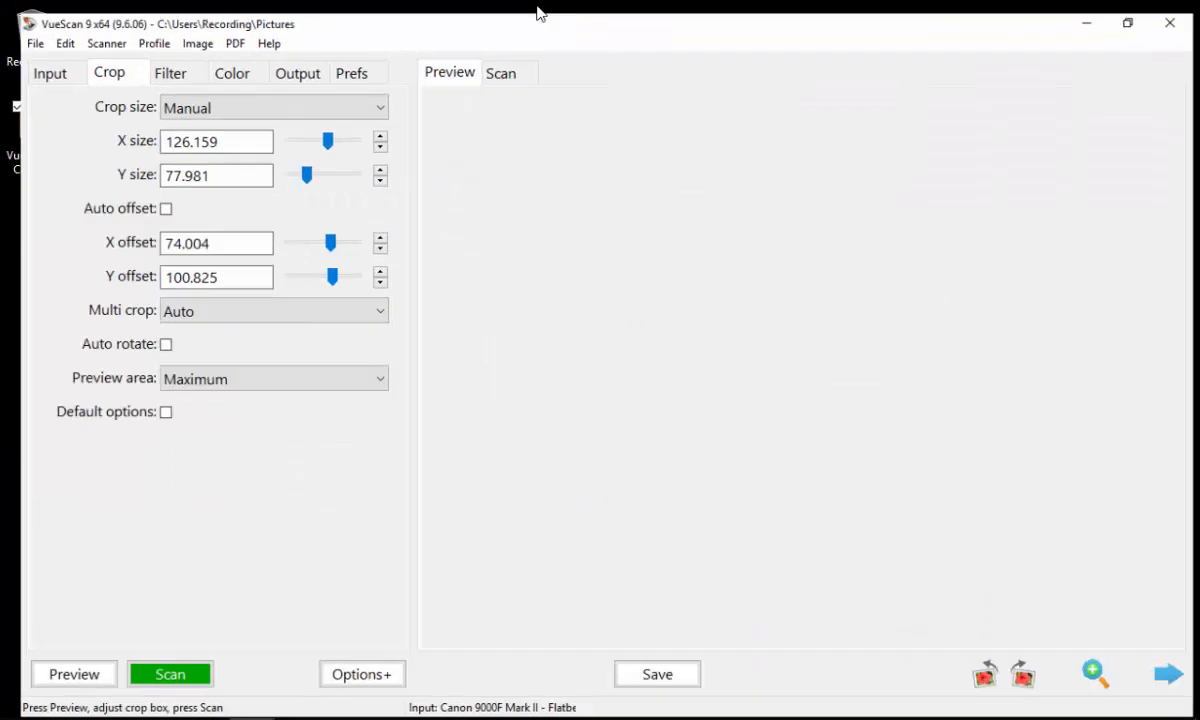
Run a Preview of the whole platen so all the photos appear.
left_click(74, 672)
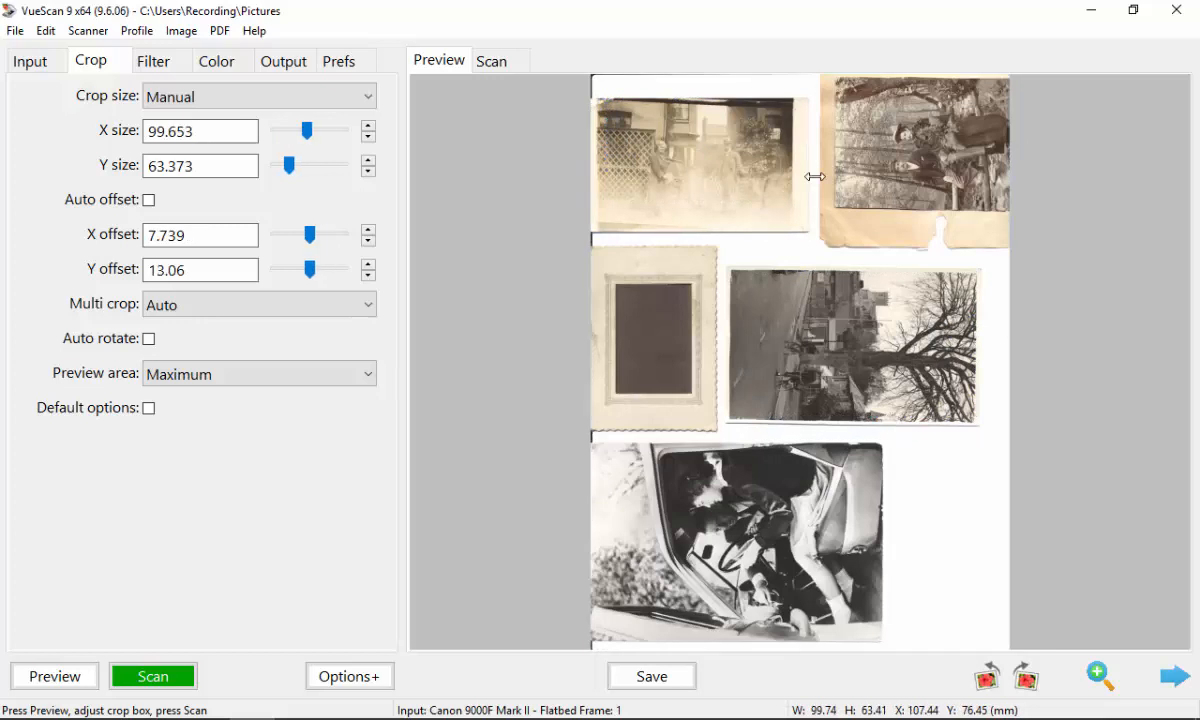
Drag the crop handles to surround the small framed photo, about 14 × 17 mm.
left_click_drag(846, 80, 984, 196)
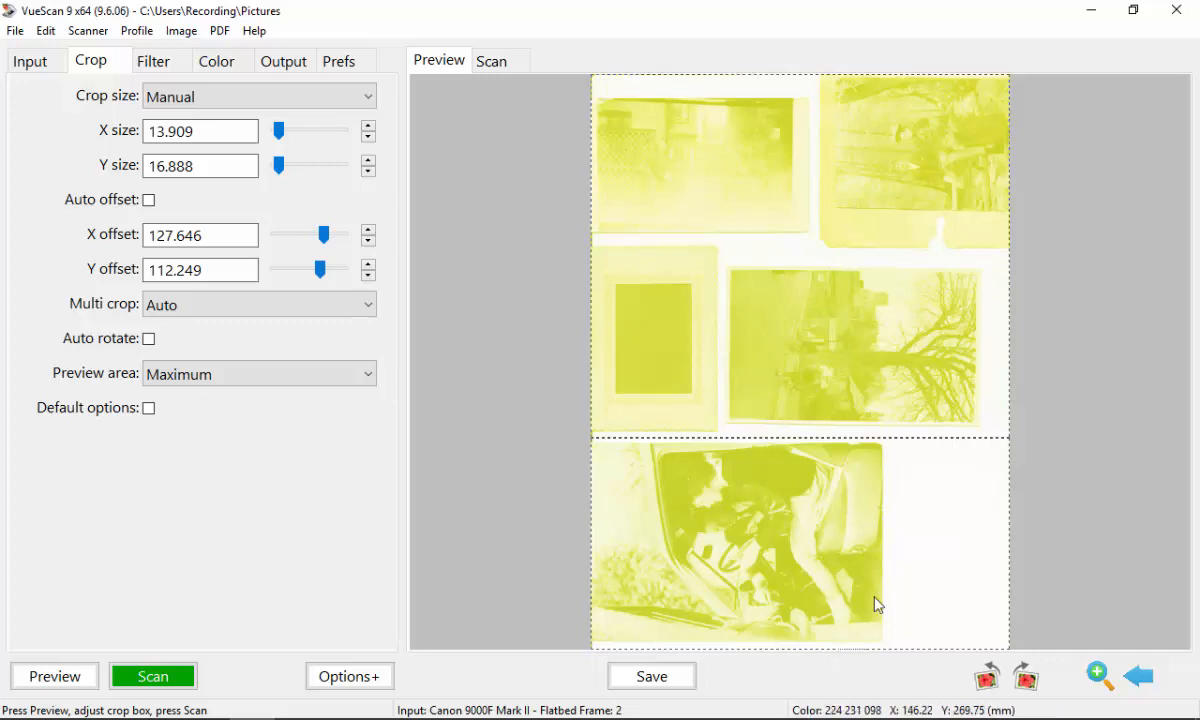
mouse_move(768, 460)
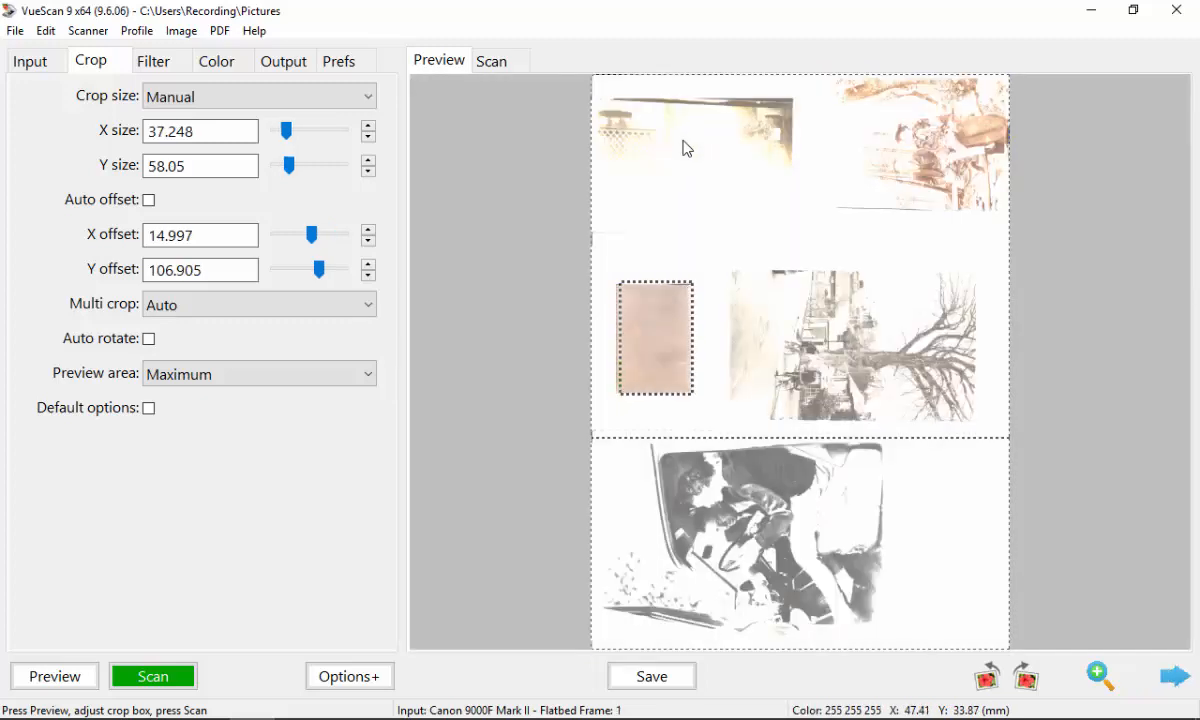
mouse_move(700, 212)
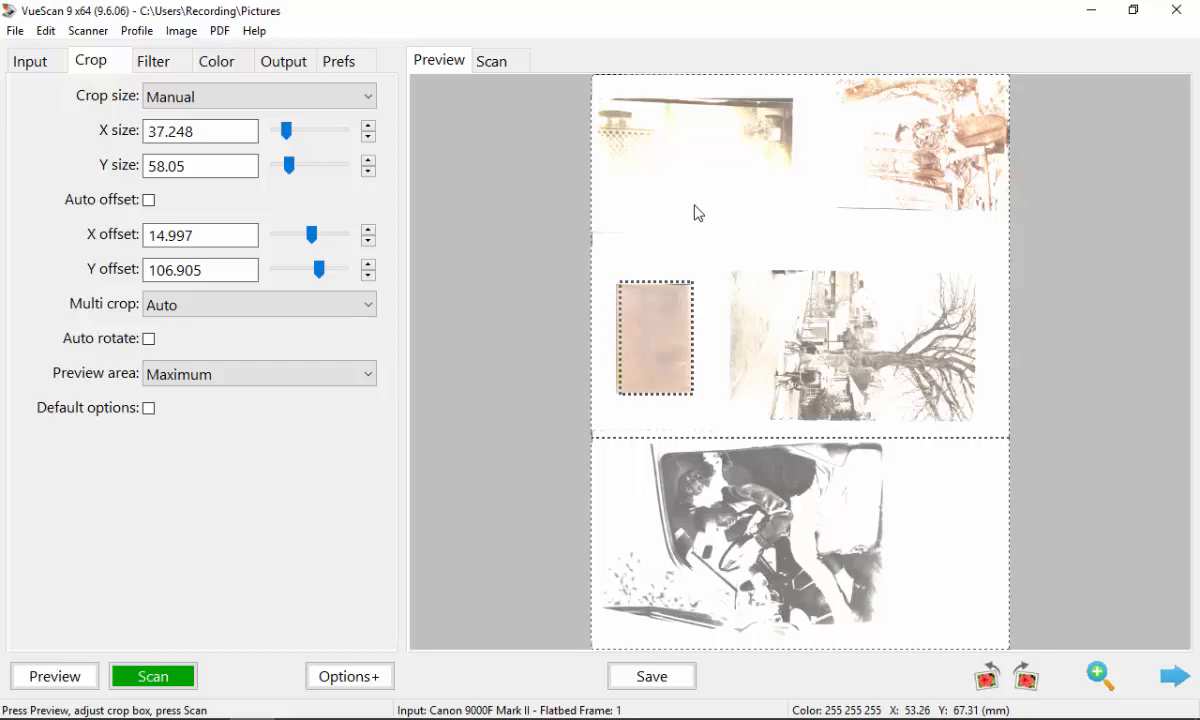